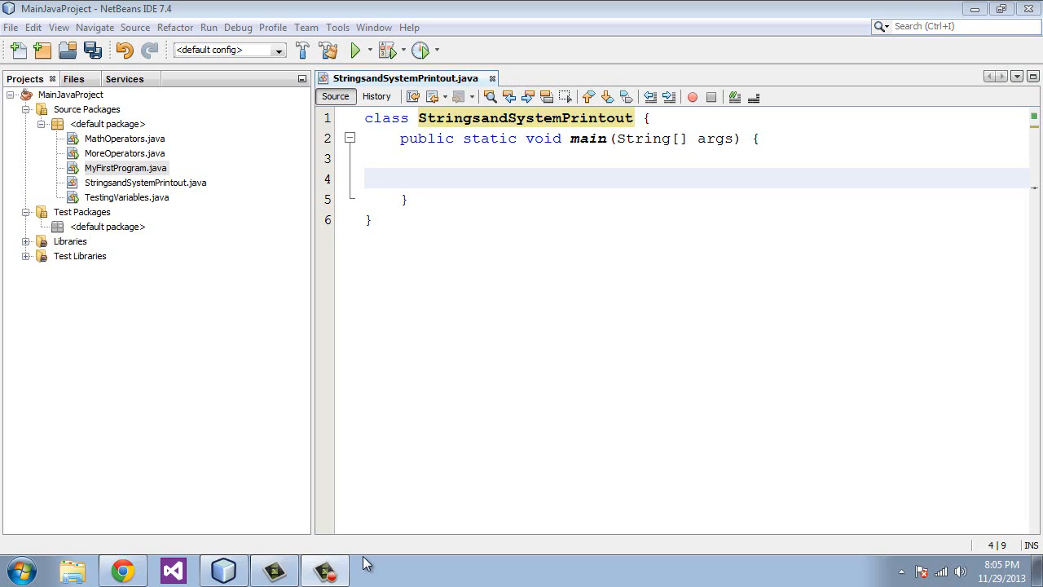
In MyFirstProgram, declare char letterh and assign it the character 'H'.
double_click(125, 168)
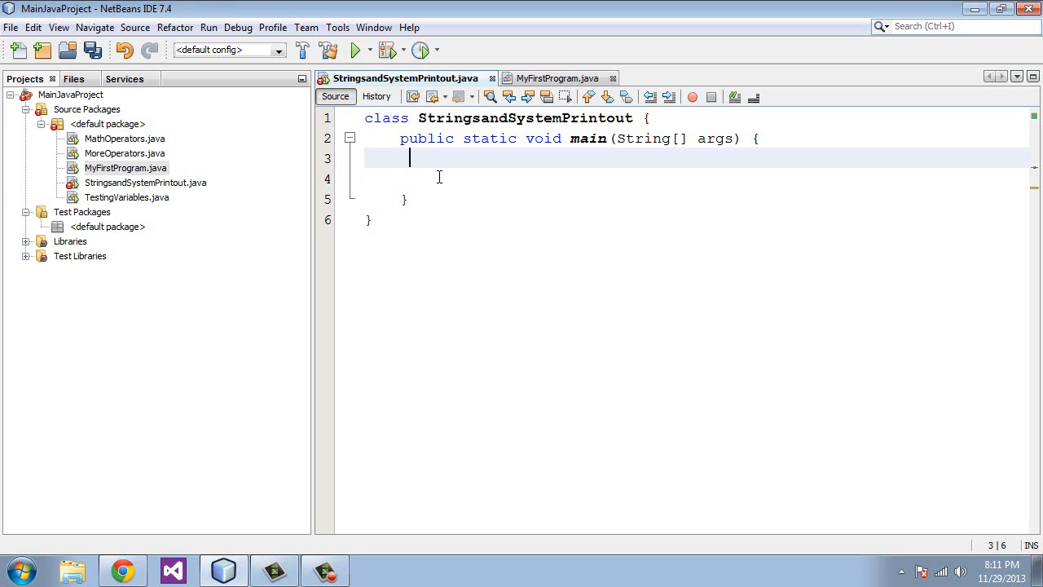
text(char)
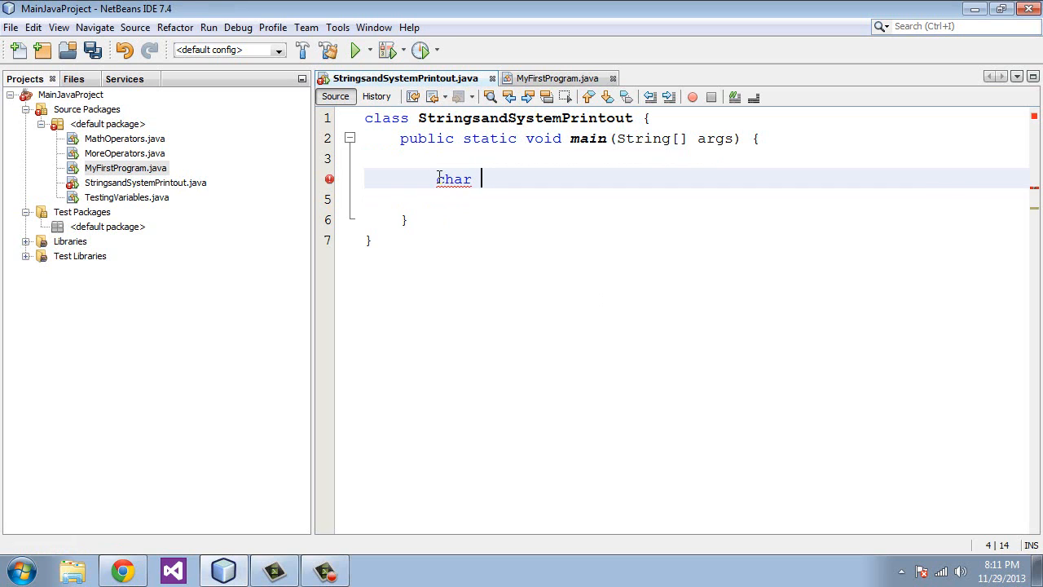
text(letterh)
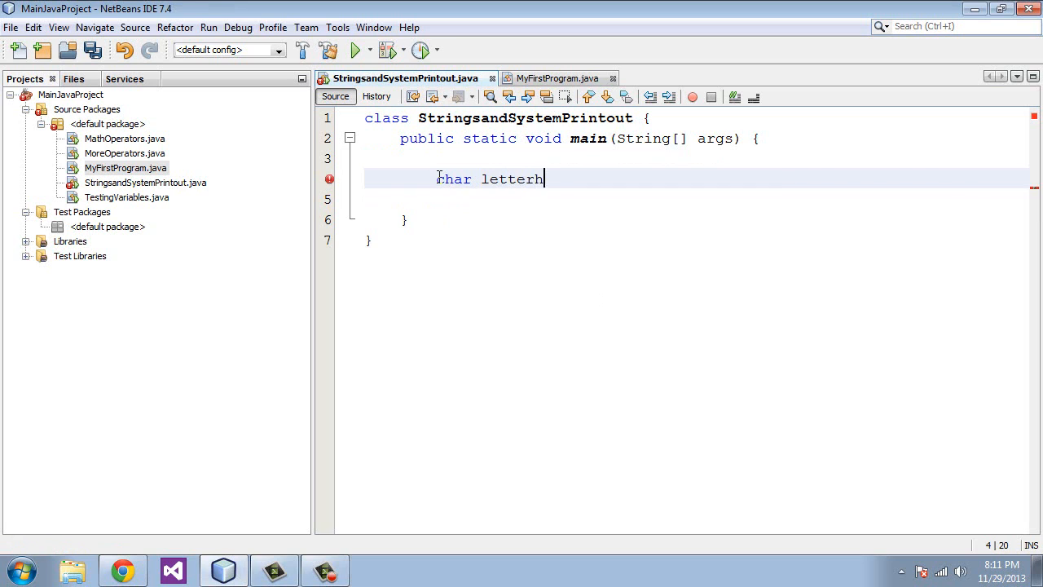
text(;)
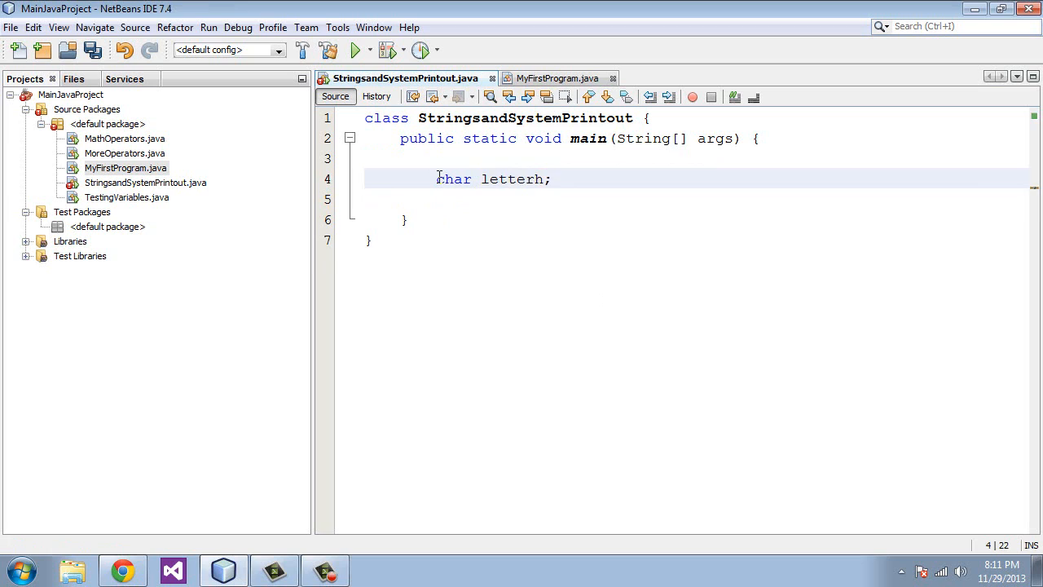
text(letter)
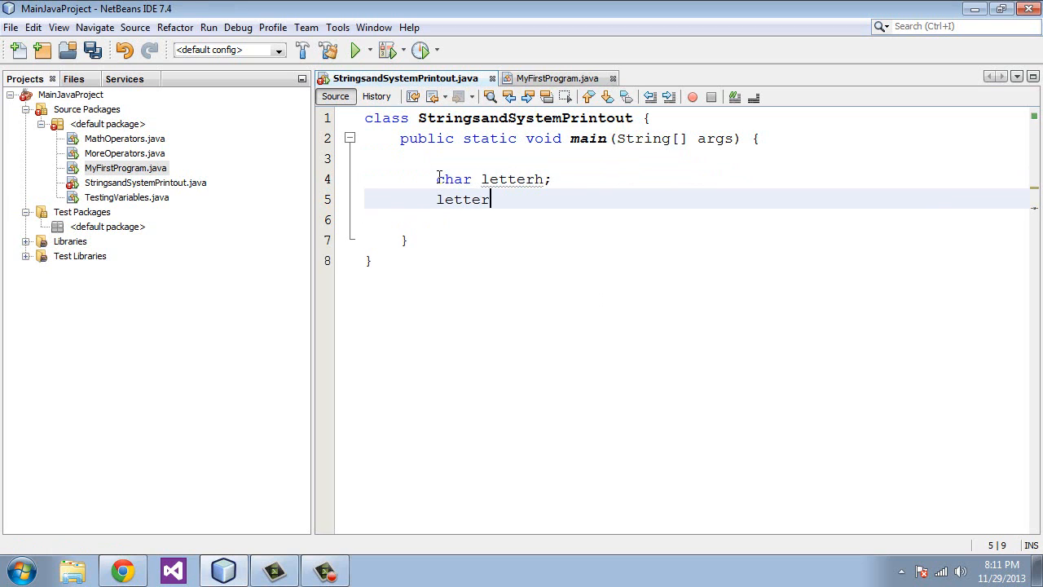
text(h)
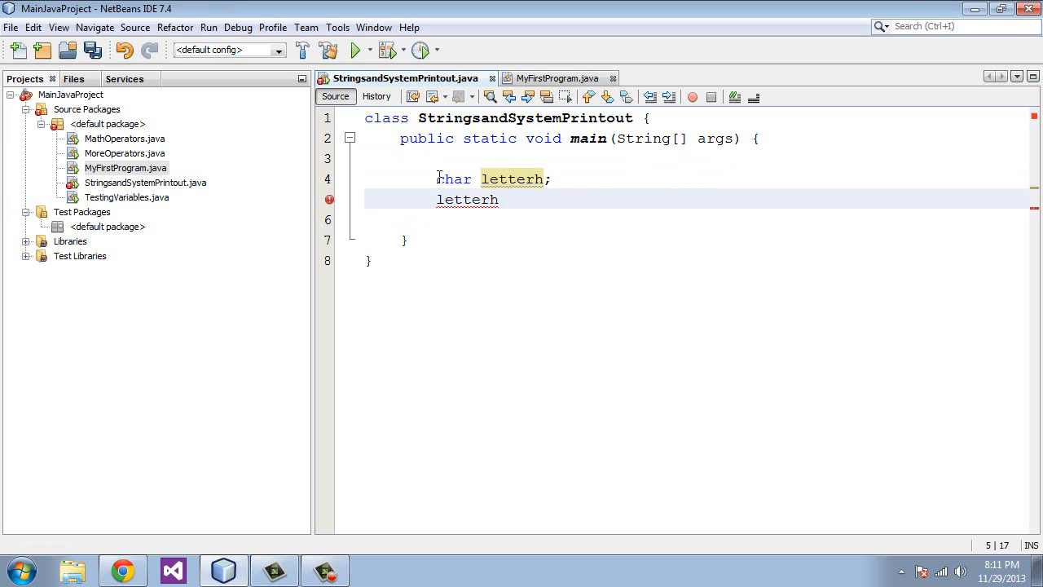
text(=)
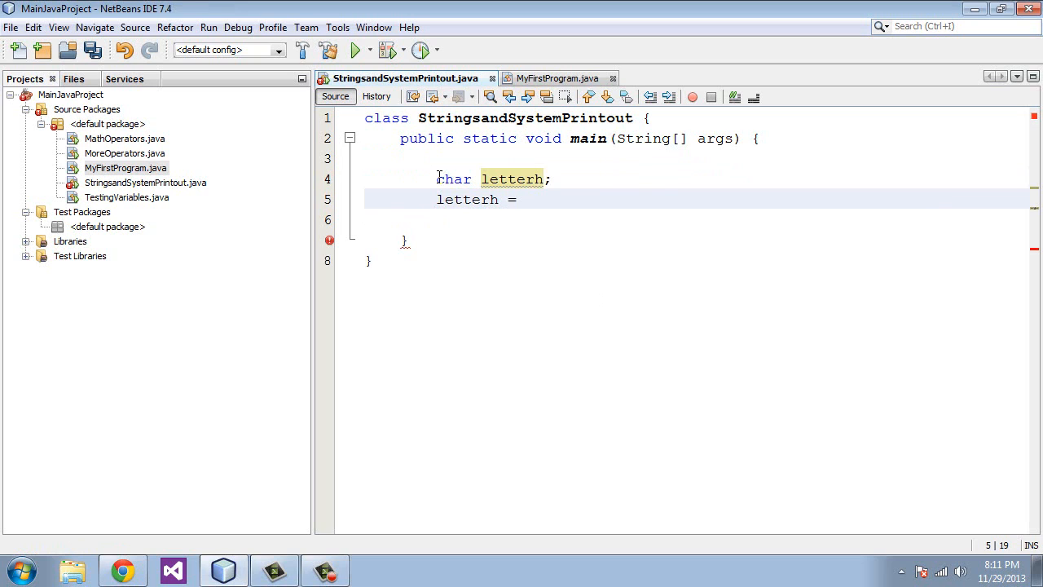
text(')
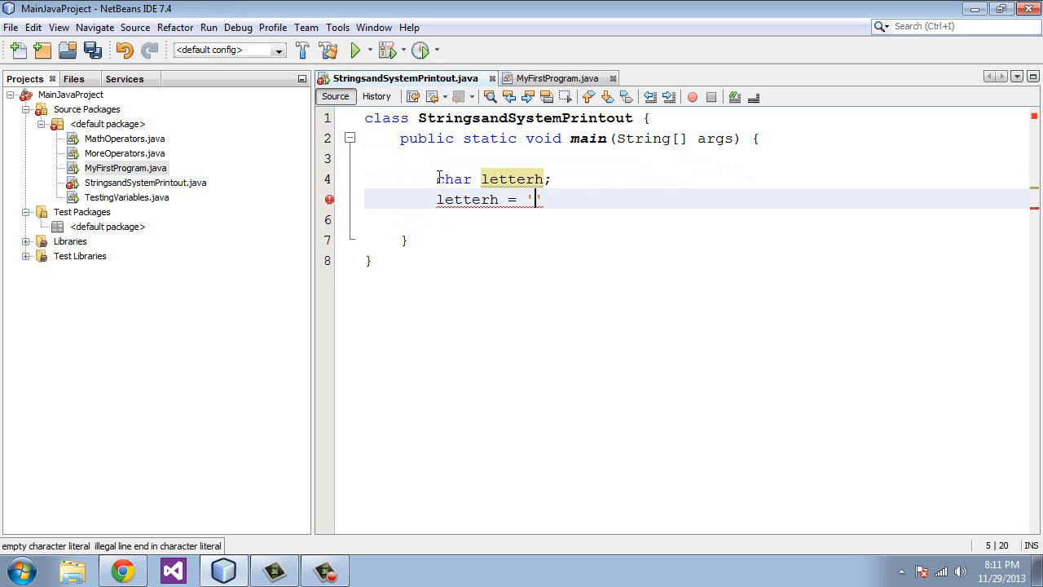
text(')
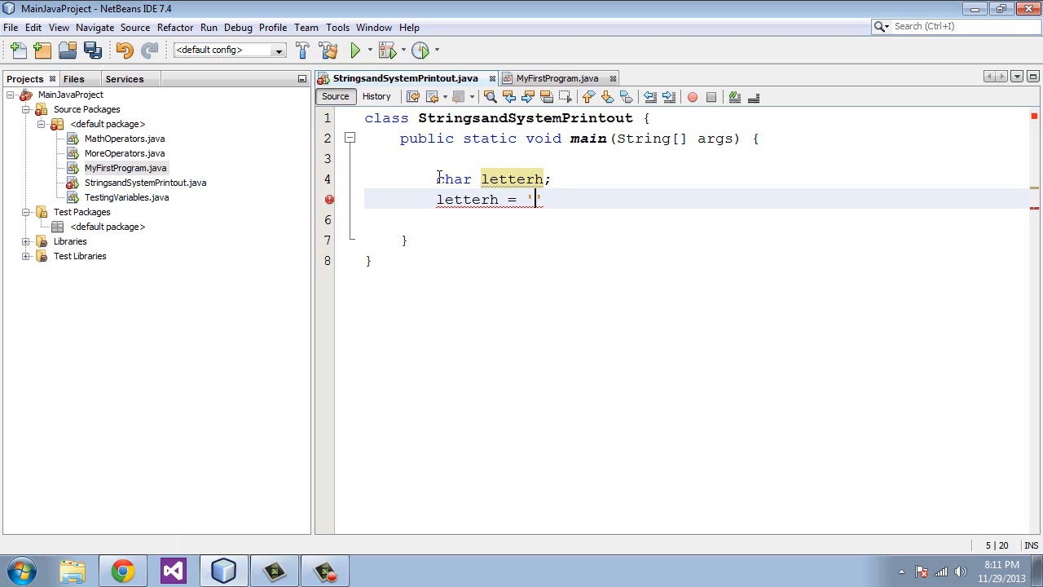
text(H)
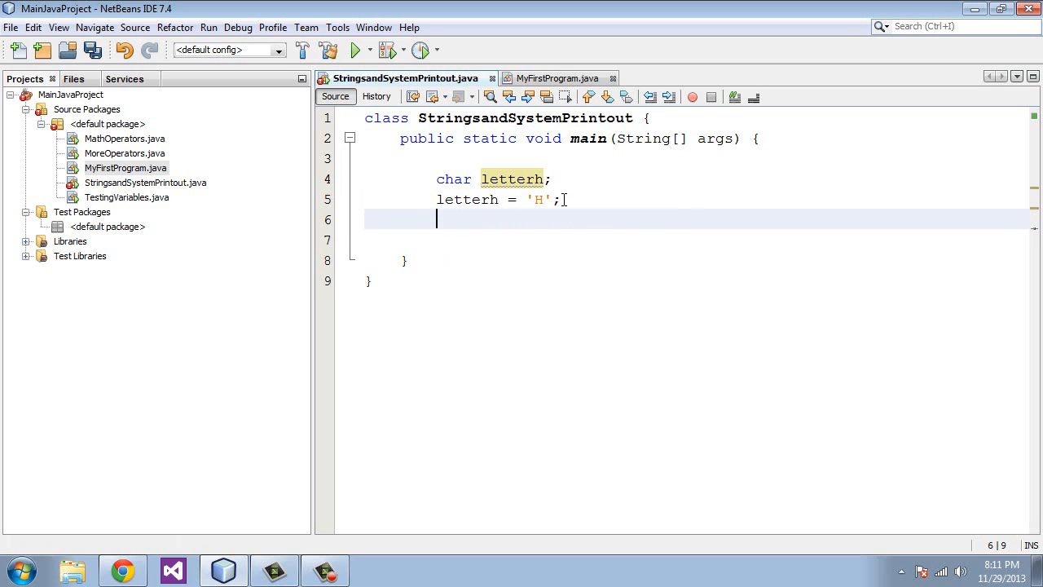
Add System.out.print(letterh); to output the character.
text(System.out.print (letterh);)
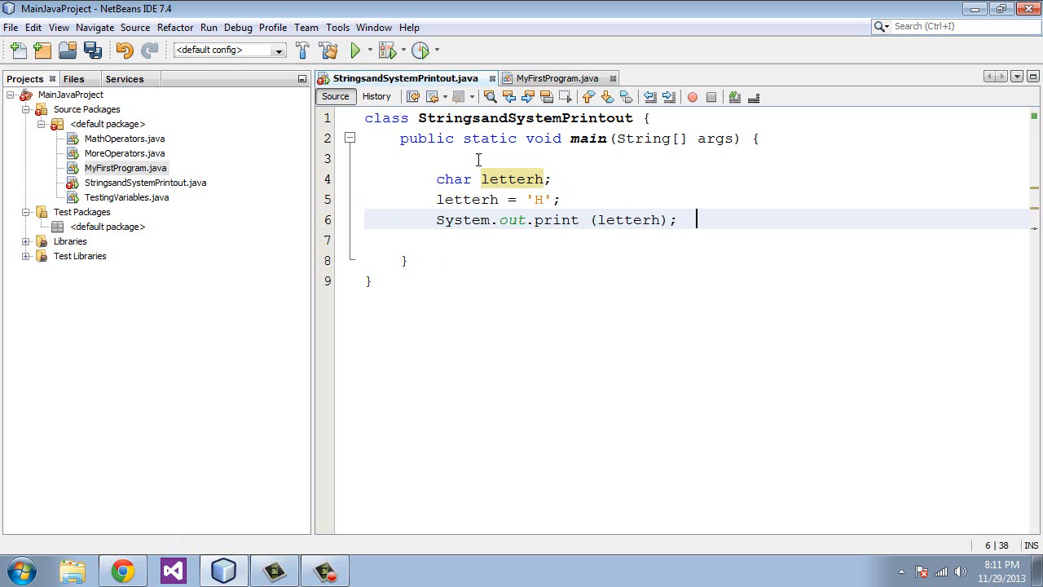
click(209, 26)
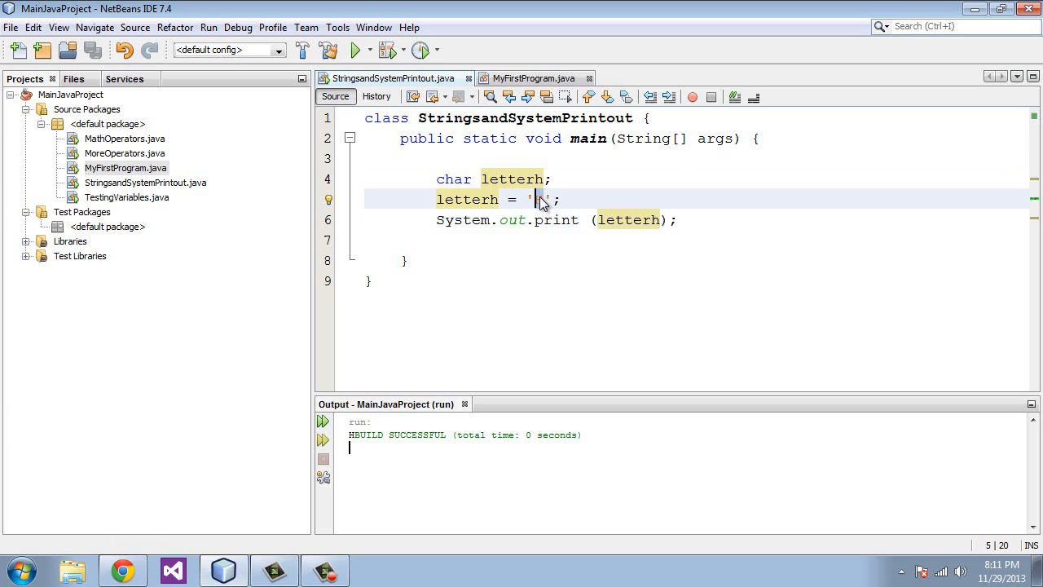
Assign '1' to letterh instead of 'H' and run the file.
text(1)
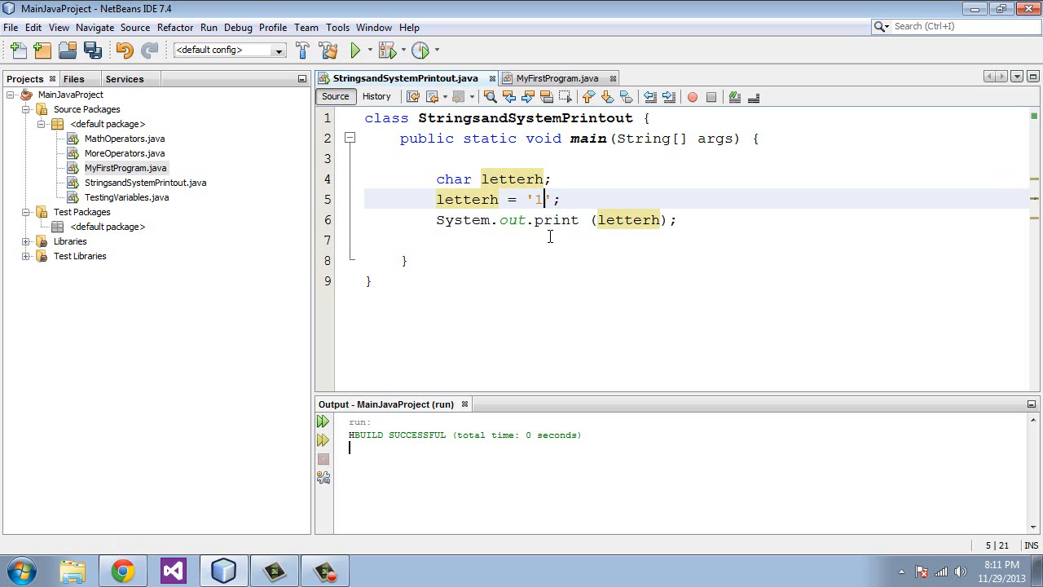
click(209, 26)
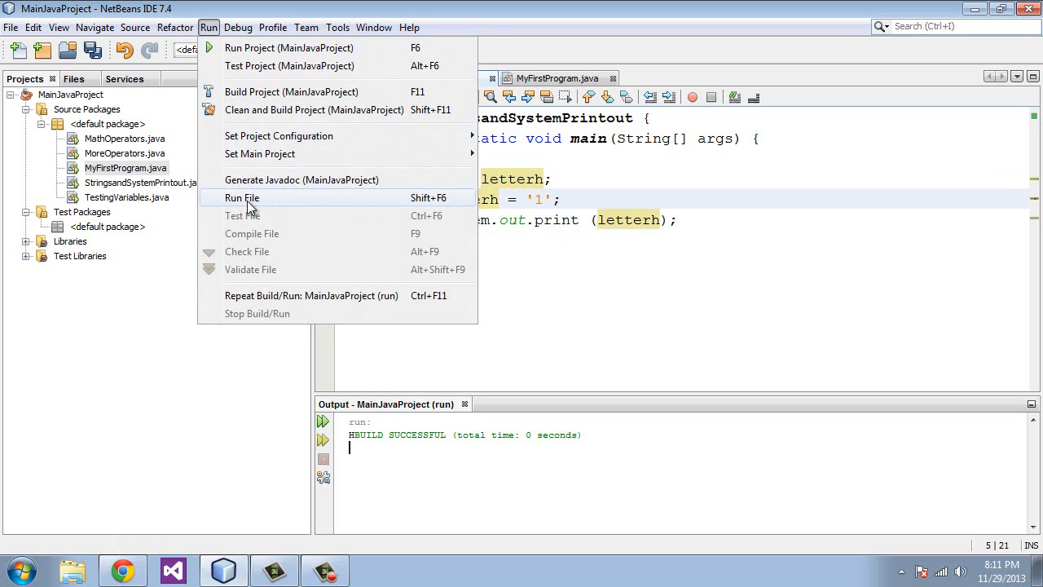
click(241, 197)
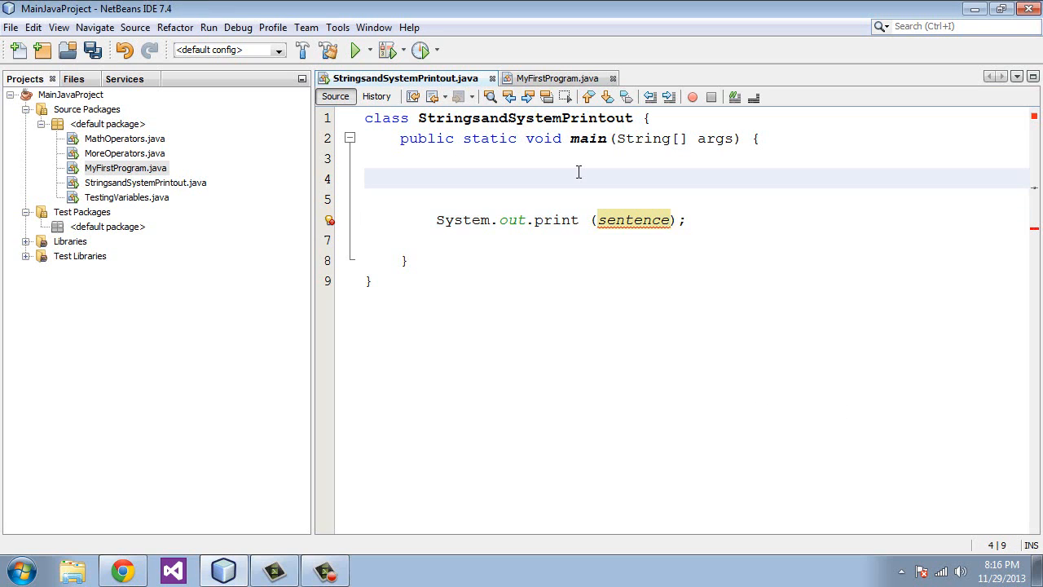
Declare String sentence and assign it the text "This is a sentence".
text(string)
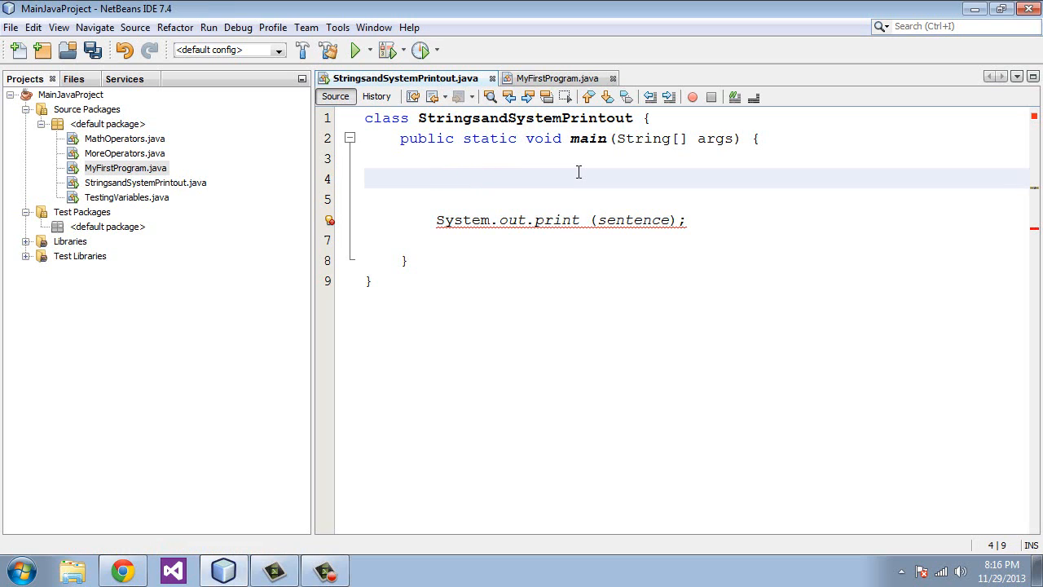
text(String)
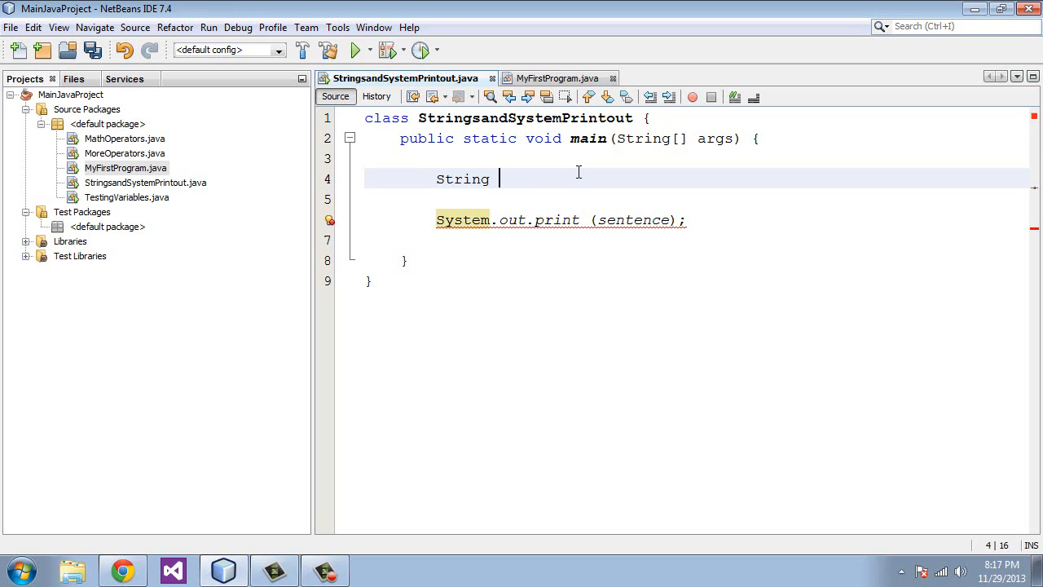
text(sentence;)
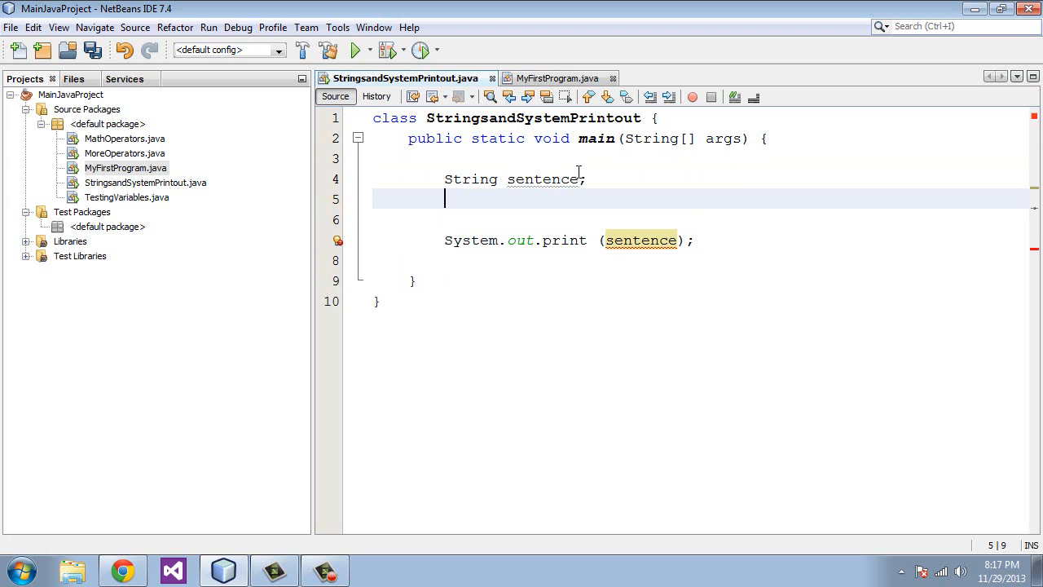
text(sentence)
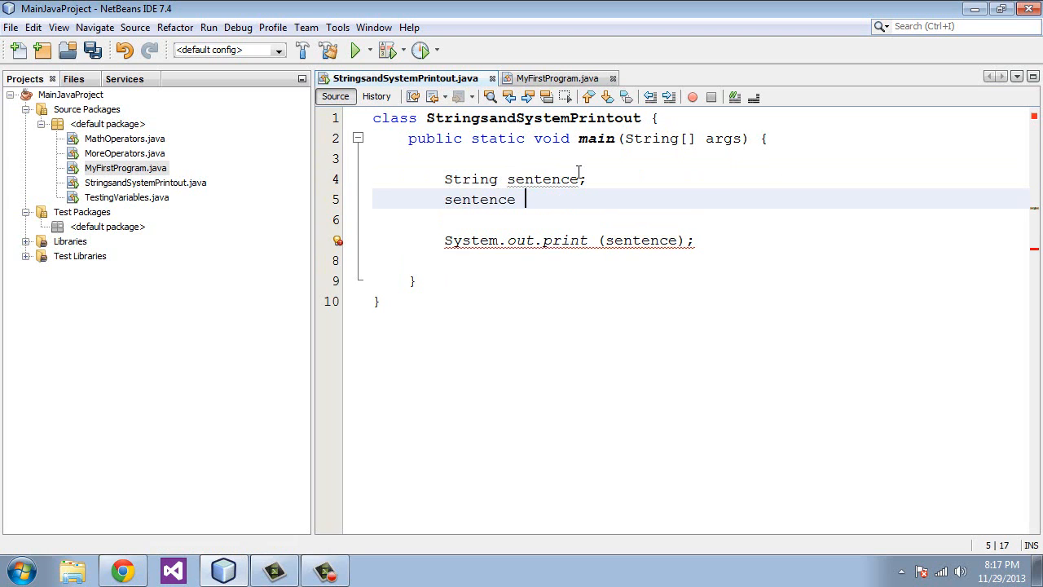
text(=)
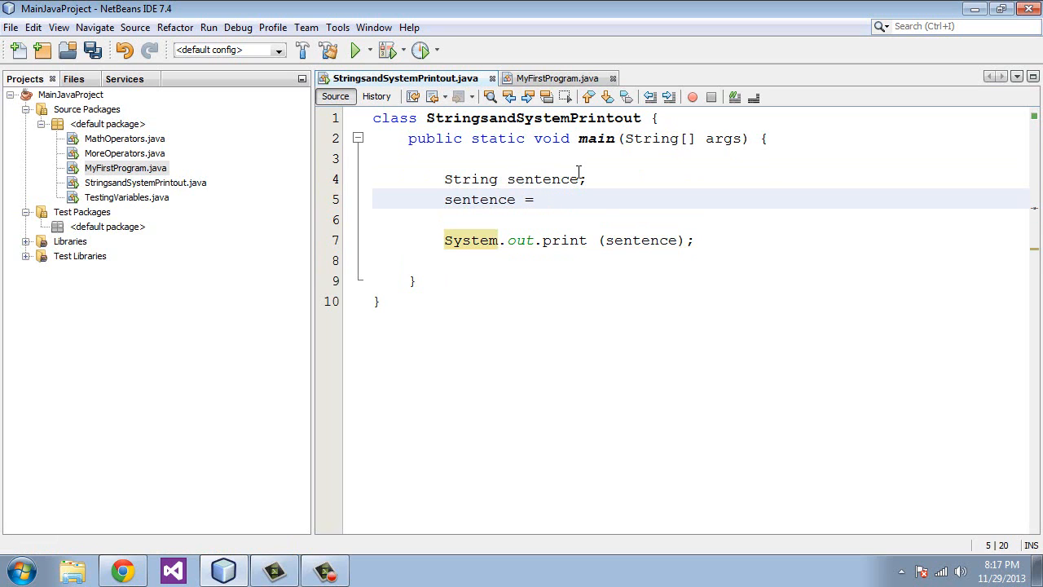
text("This is)
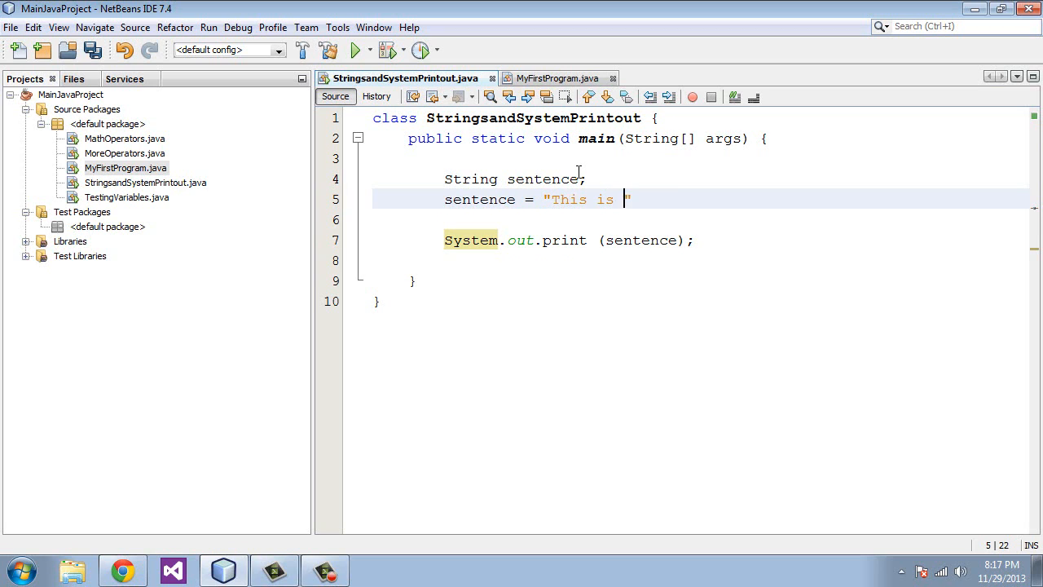
text(a sentence")
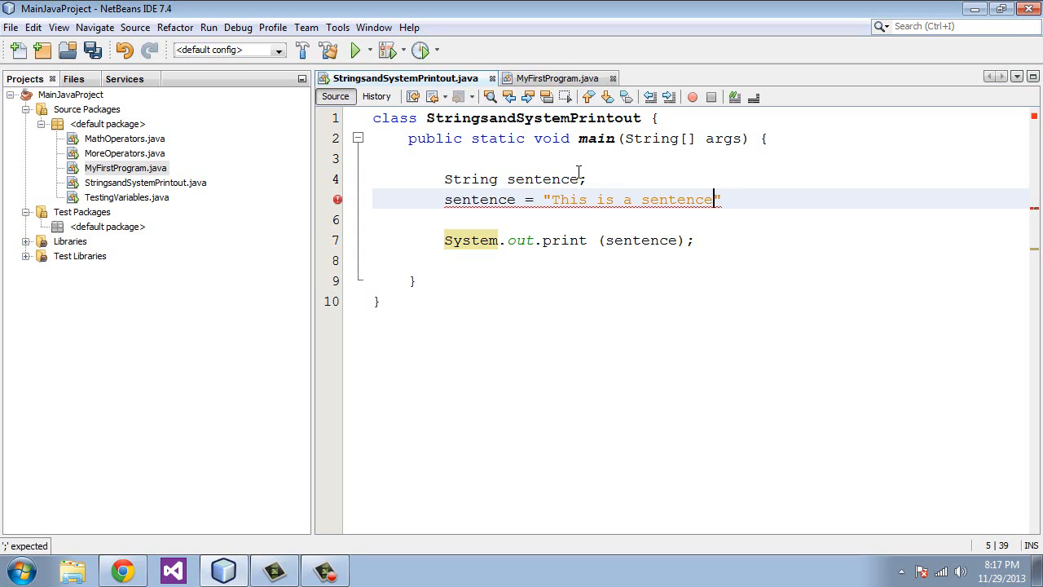
text(")
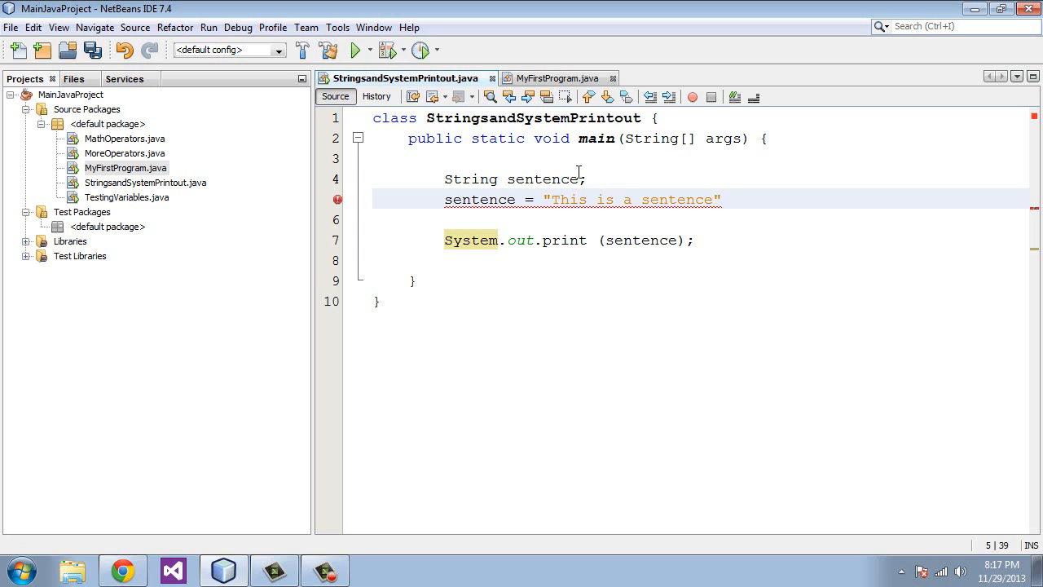
Extend the text to "...that you should read", run the file and highlight the printed sentence.
click(714, 199)
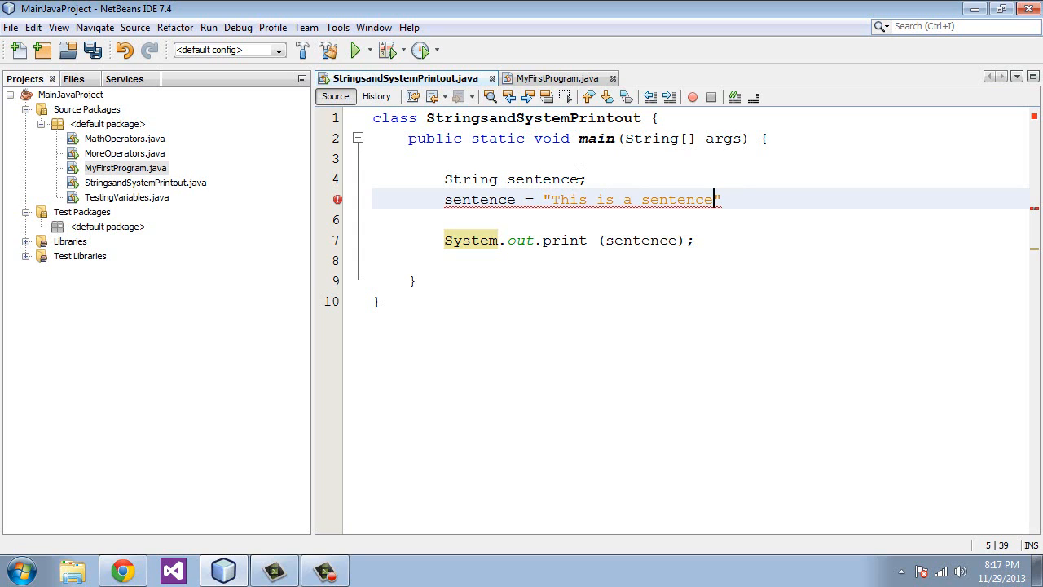
text(that you s)
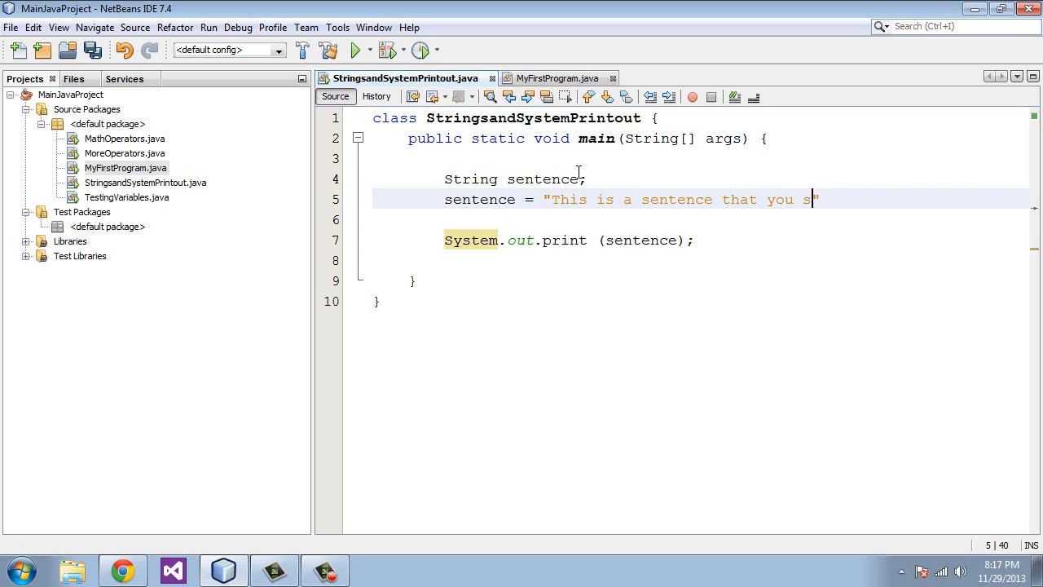
text(hould read)
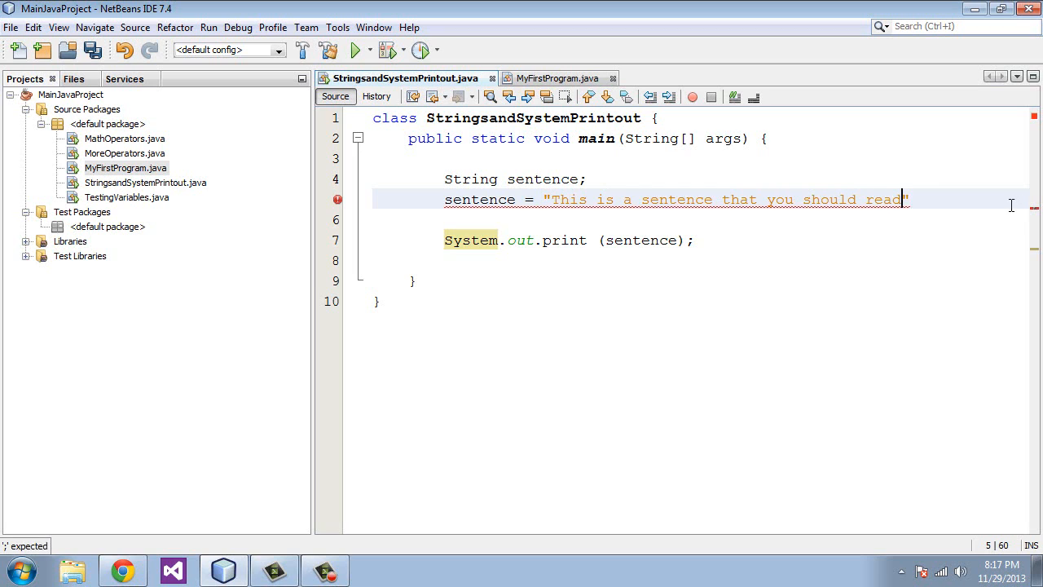
text(;)
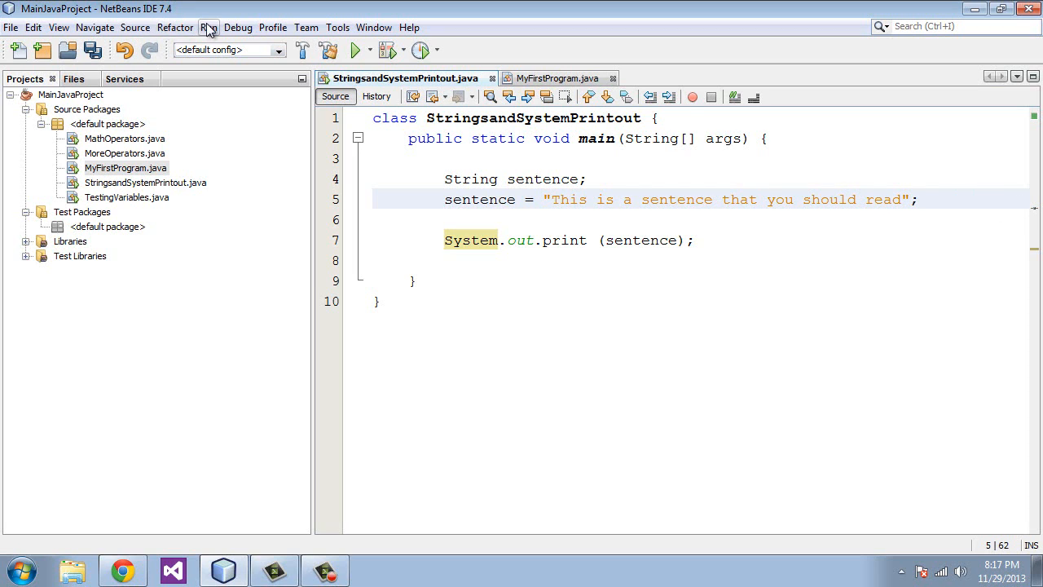
click(356, 51)
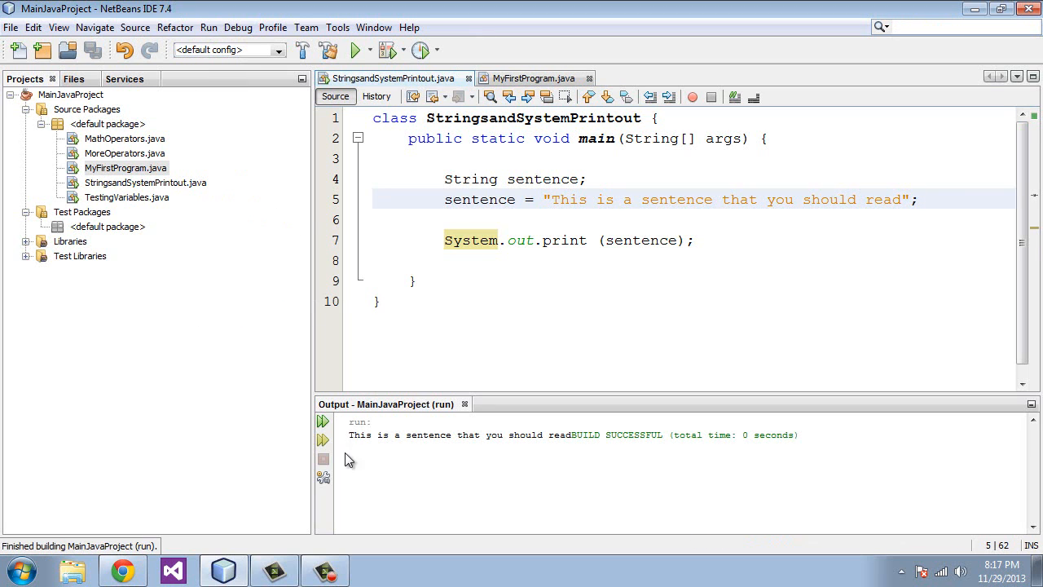
drag(348, 434, 567, 434)
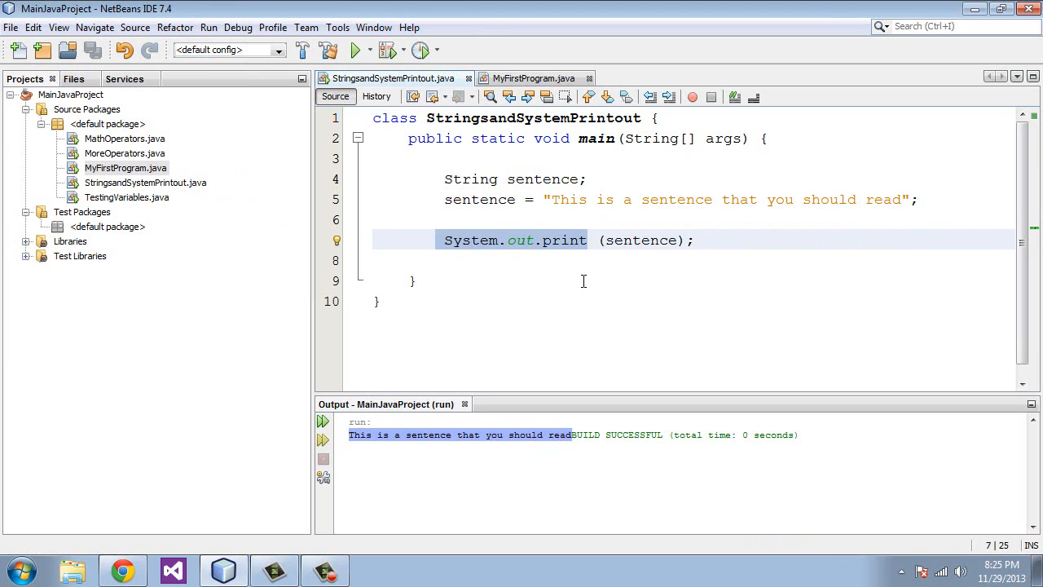
mouse_move(727, 225)
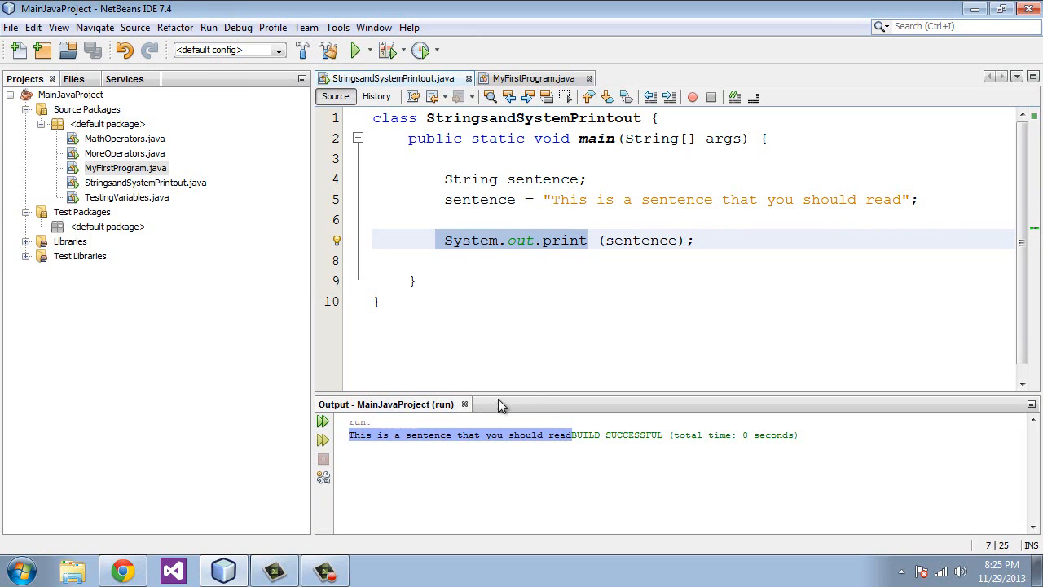
mouse_move(485, 398)
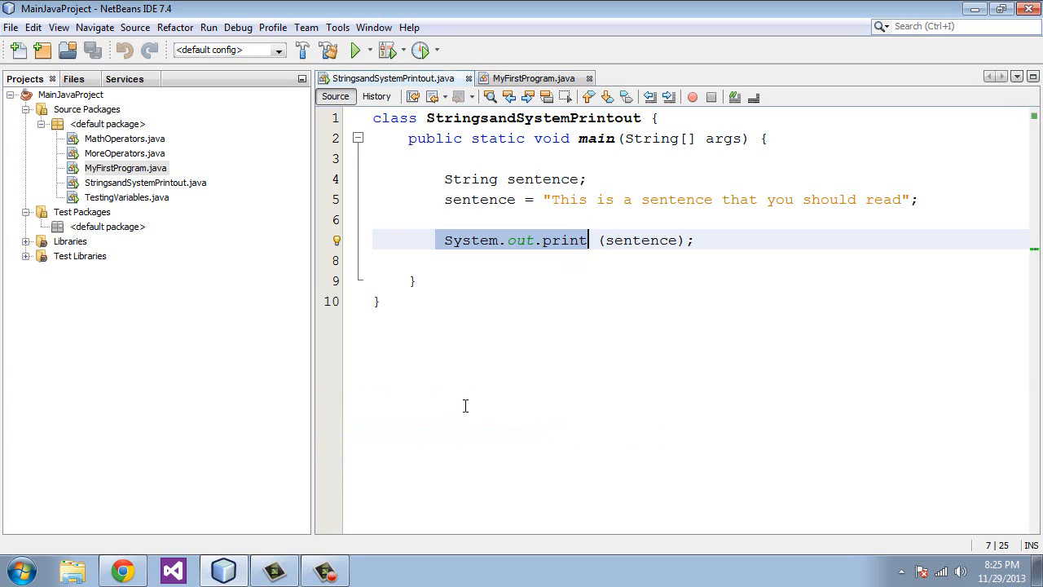
mouse_move(731, 218)
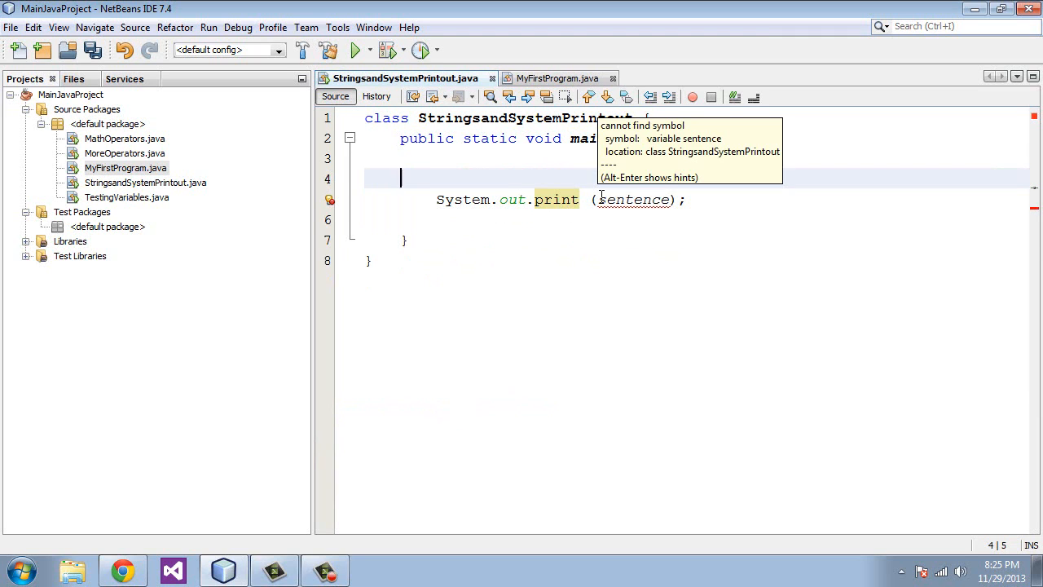
Replace the variable print with a string literal ending in "line".
click(355, 49)
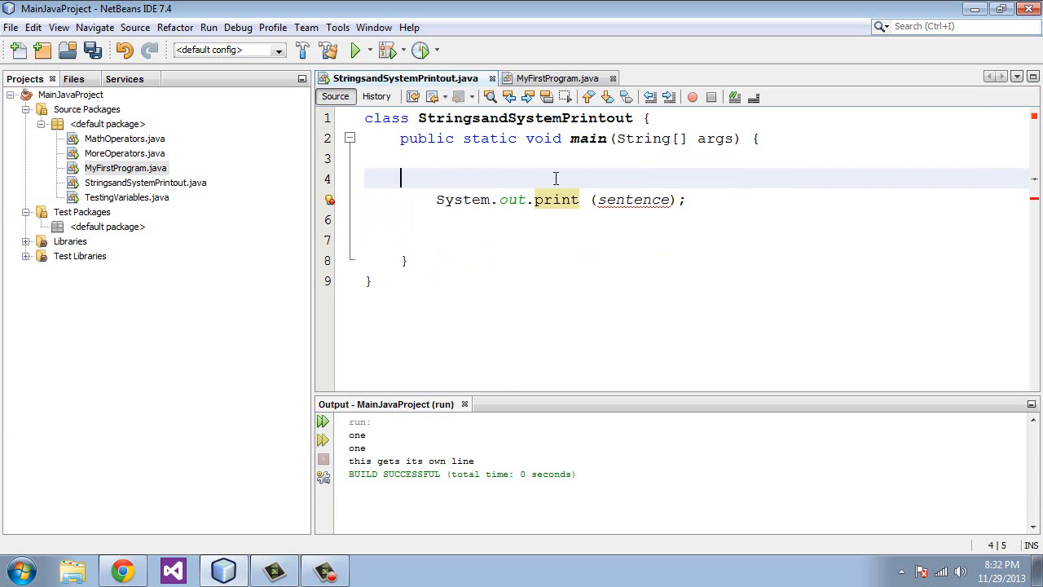
mouse_move(701, 241)
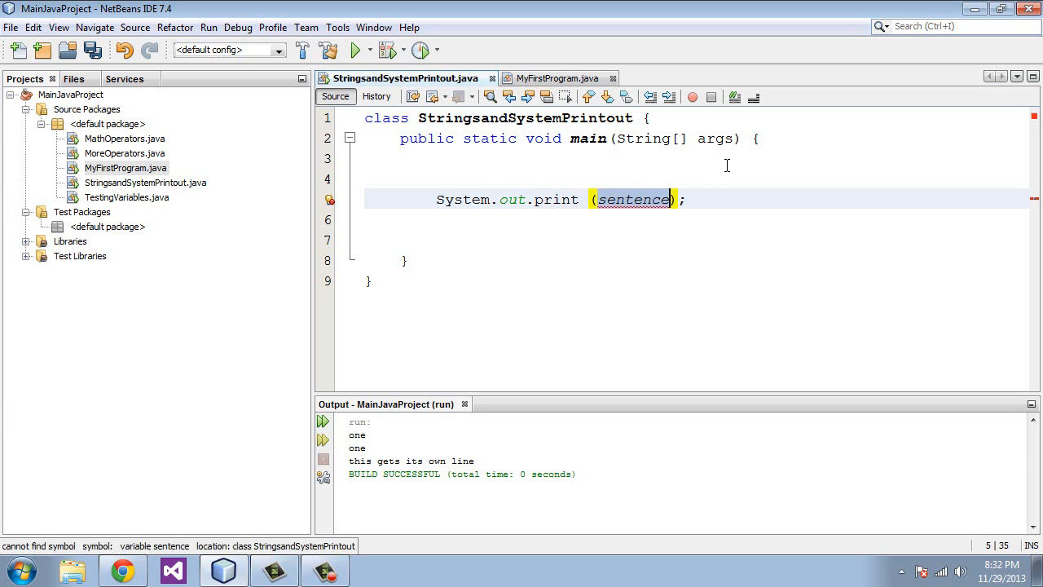
text("")
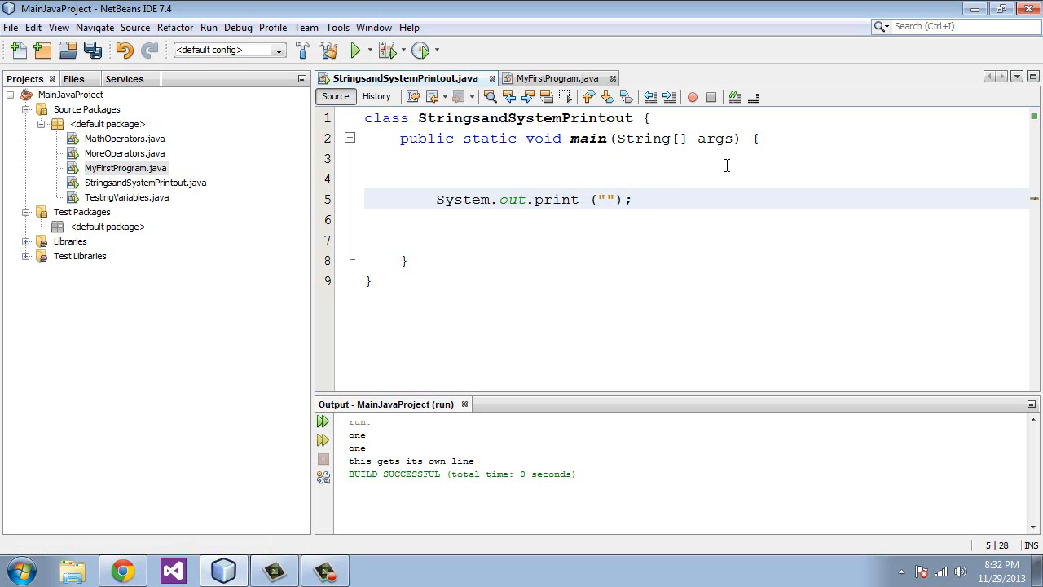
text(one)
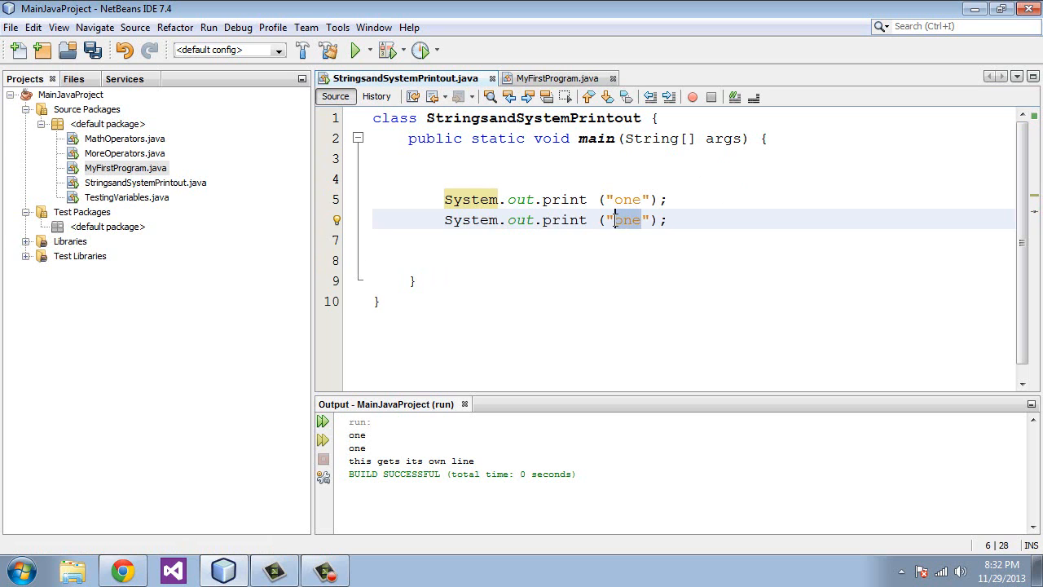
text(line)
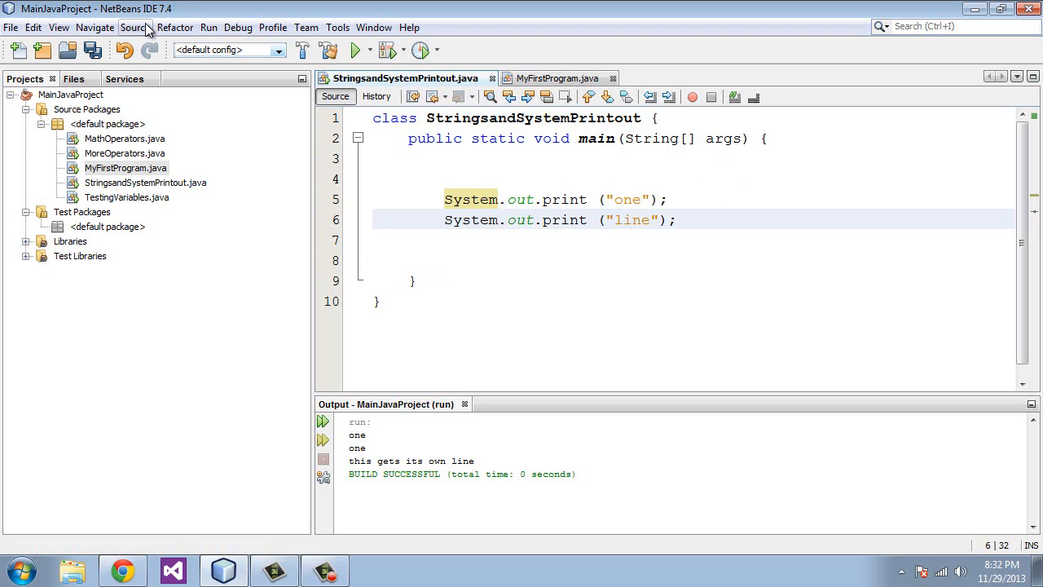
click(356, 49)
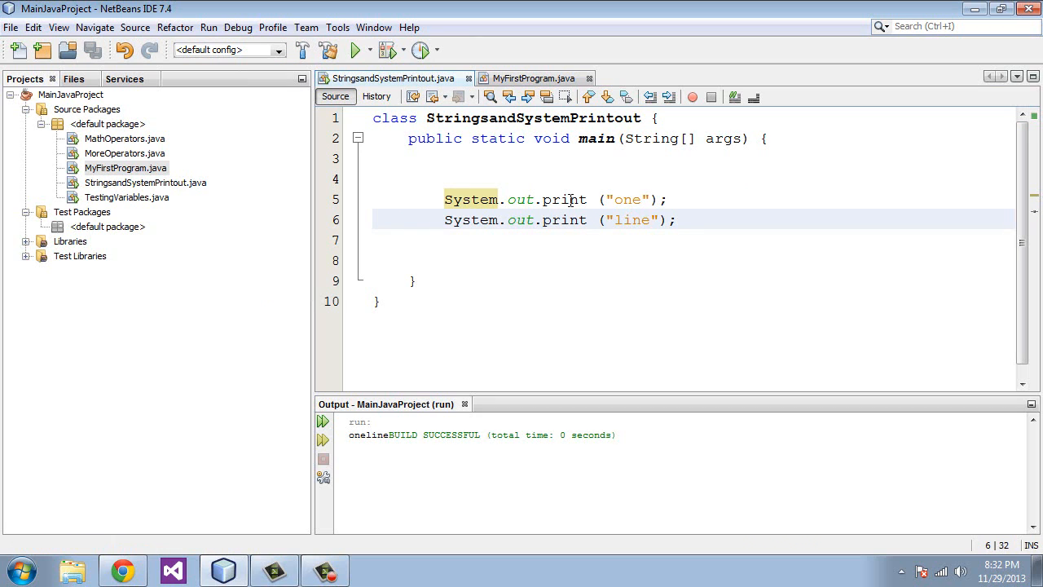
Make the first call println("different"), run and check each word prints on its own line.
click(587, 199)
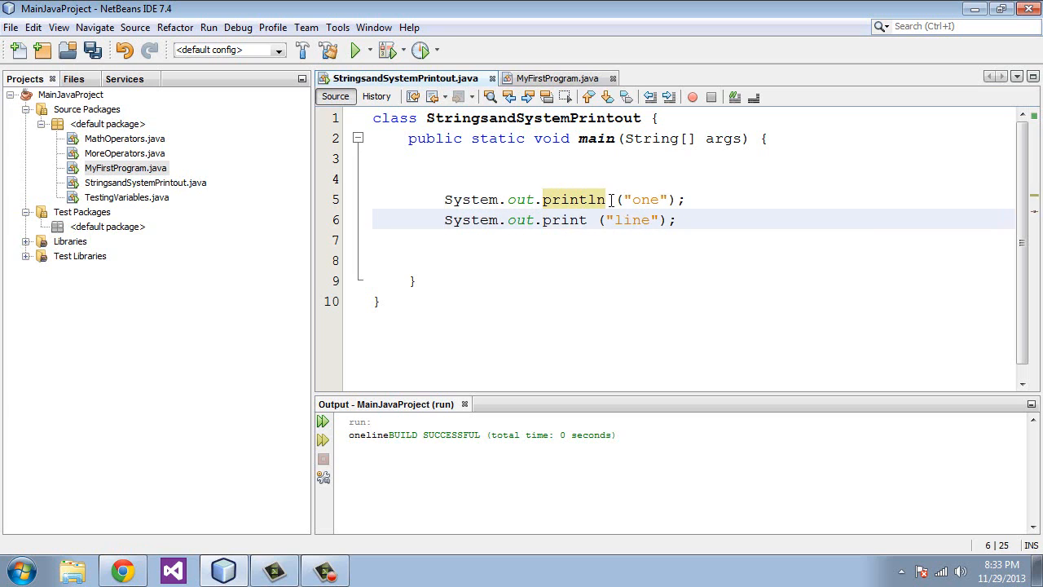
text(ln)
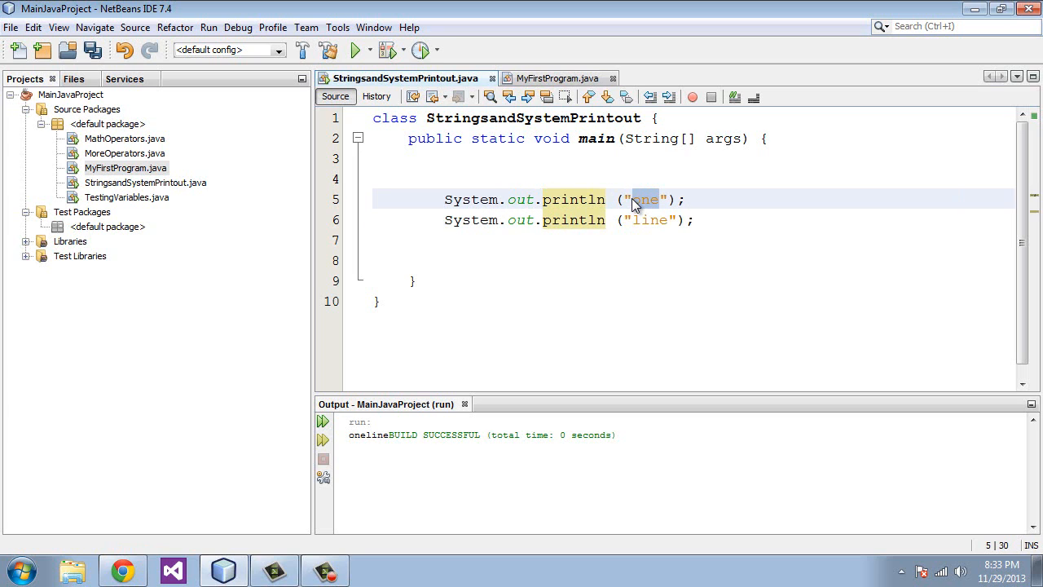
text(different)
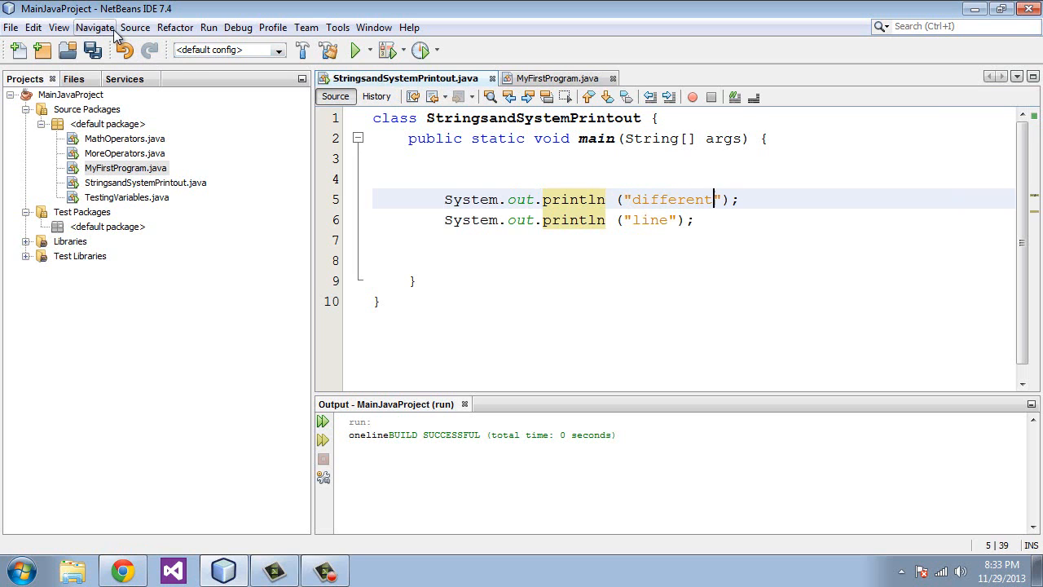
click(208, 26)
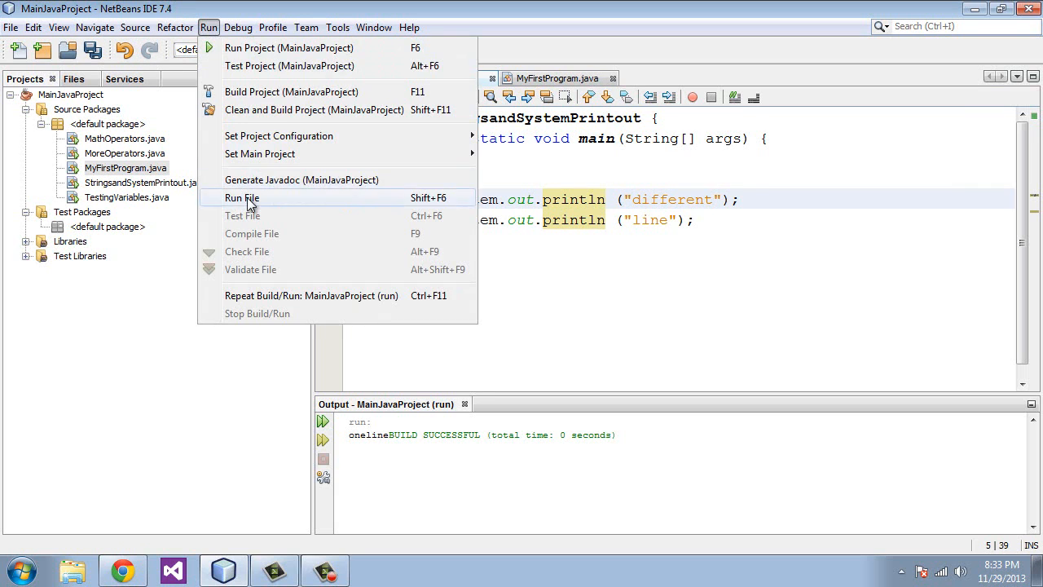
click(241, 197)
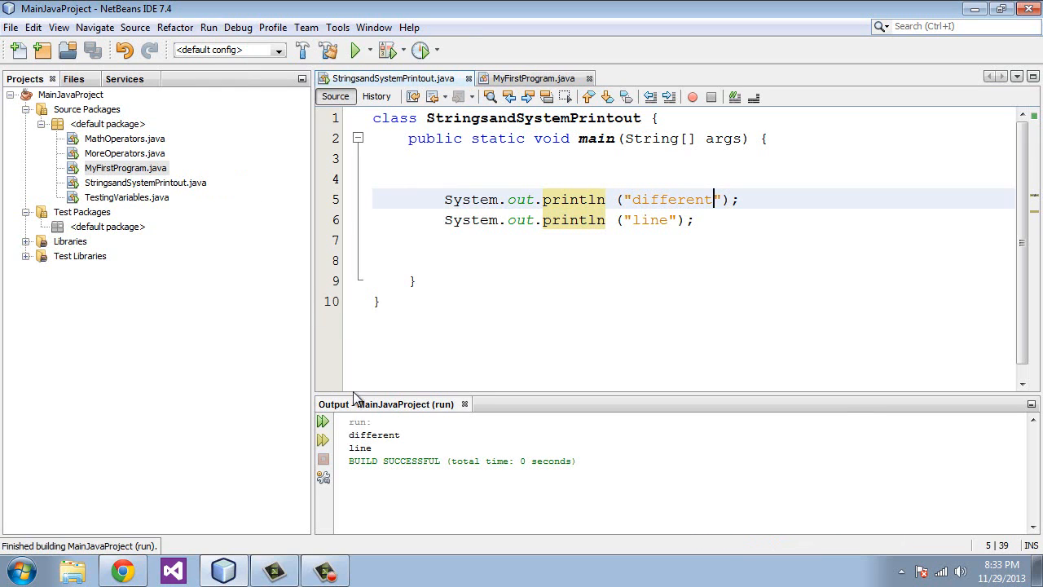
double_click(361, 447)
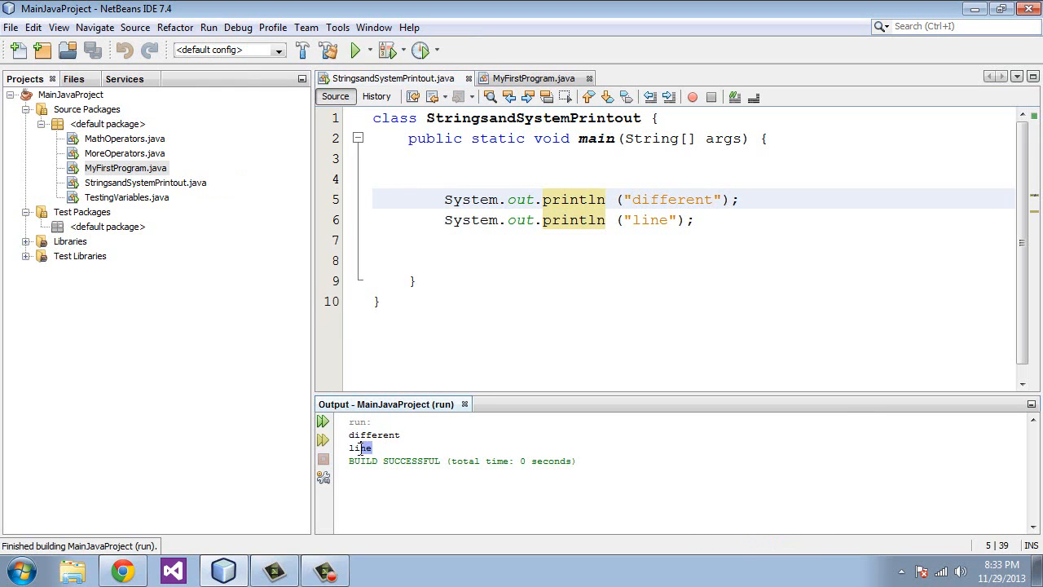
mouse_move(538, 281)
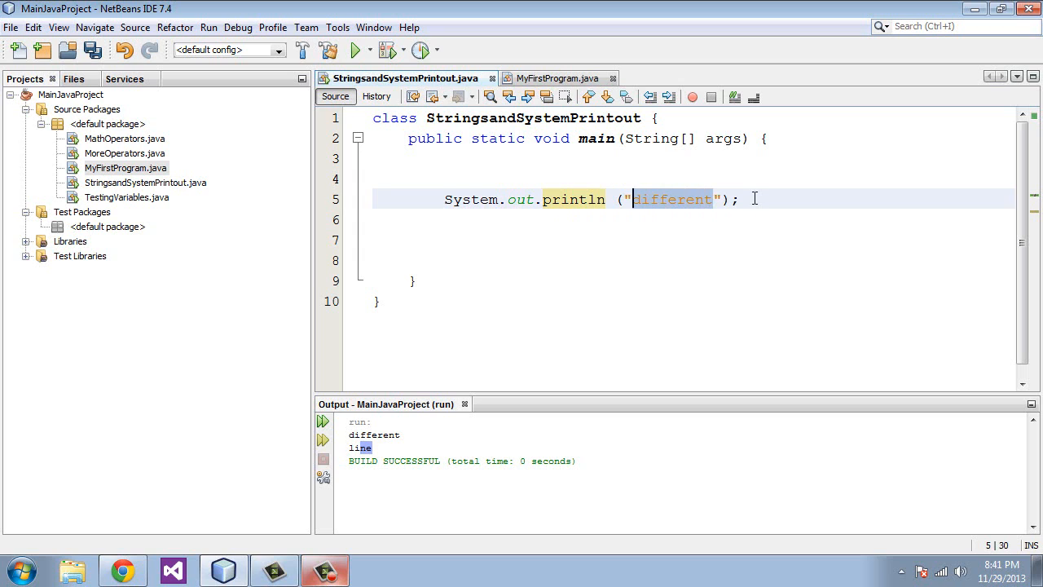
Write the string Henry said \"he was angry\" with escaped inner double quotes.
text(Henry)
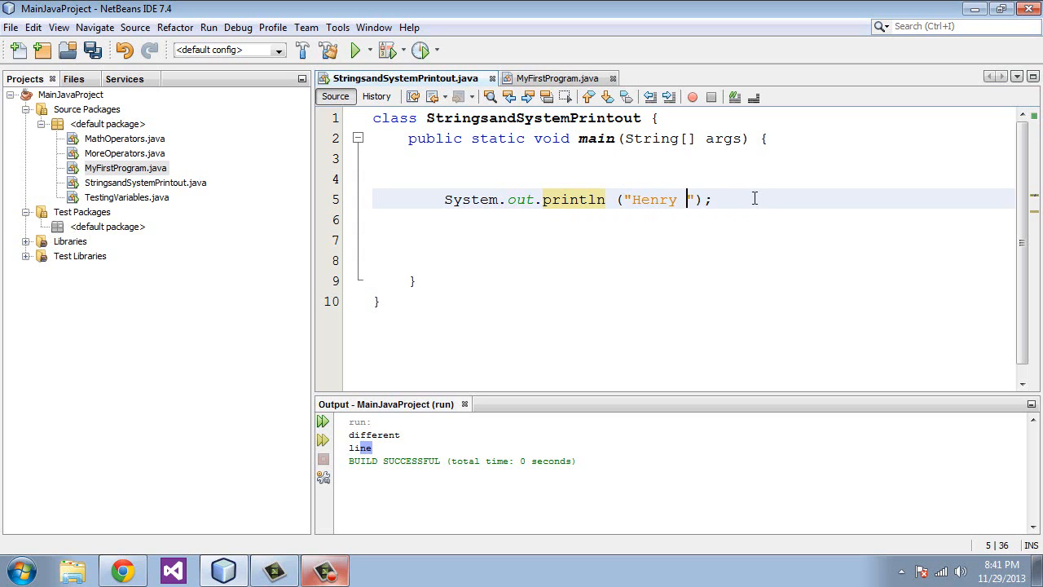
text(said)
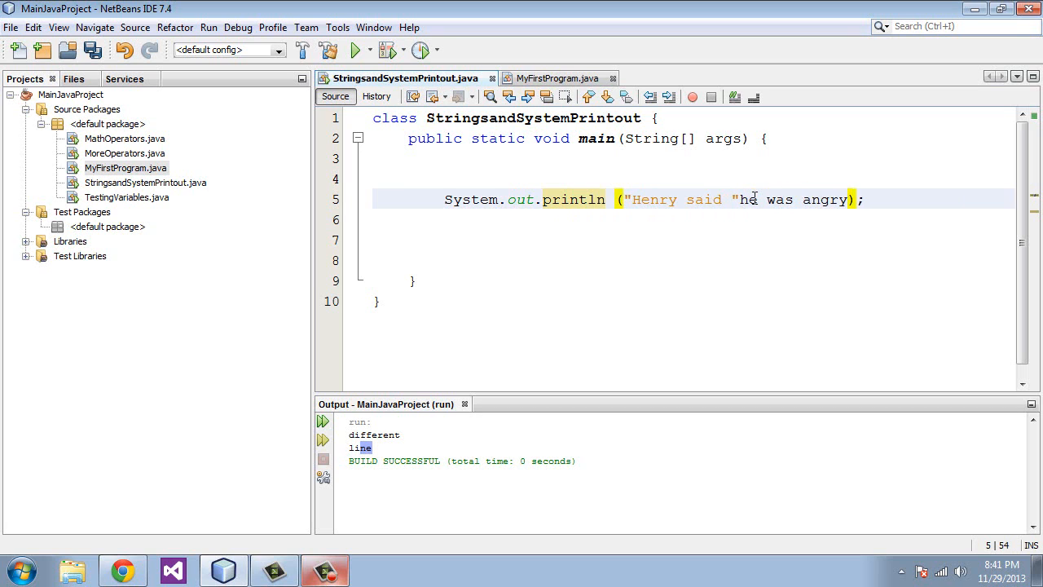
text(")
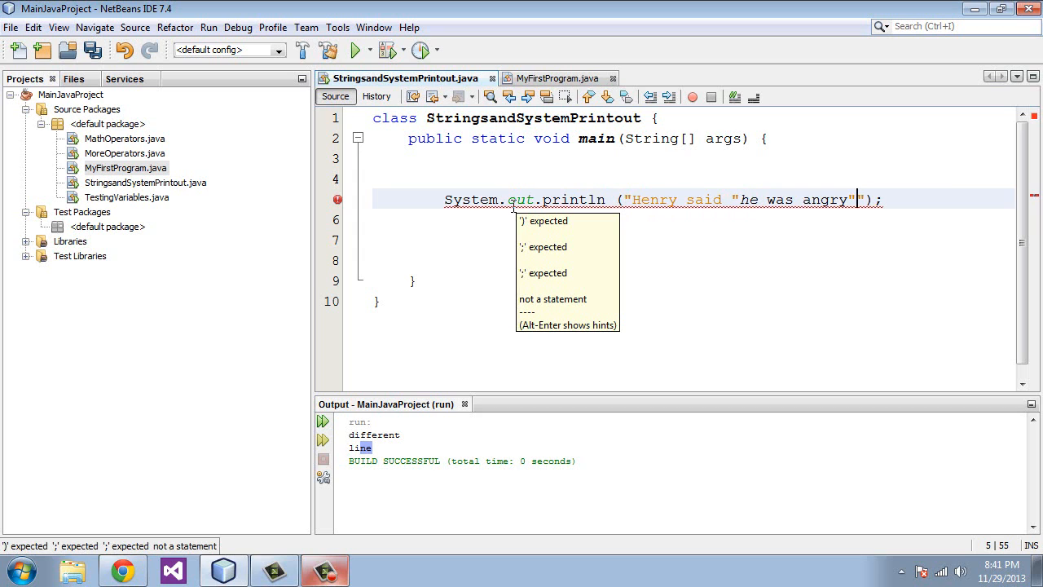
text(")
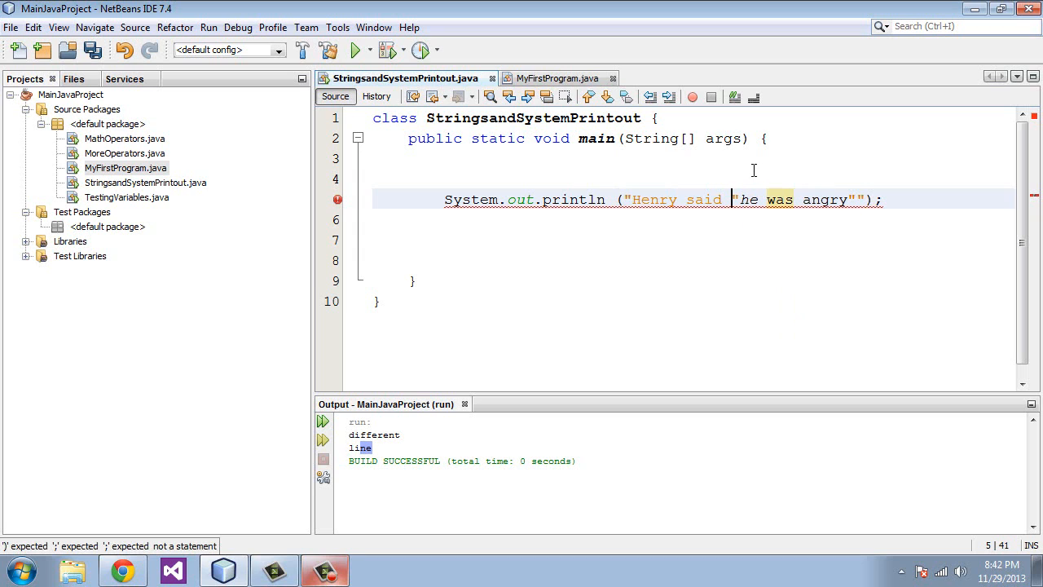
text(\)
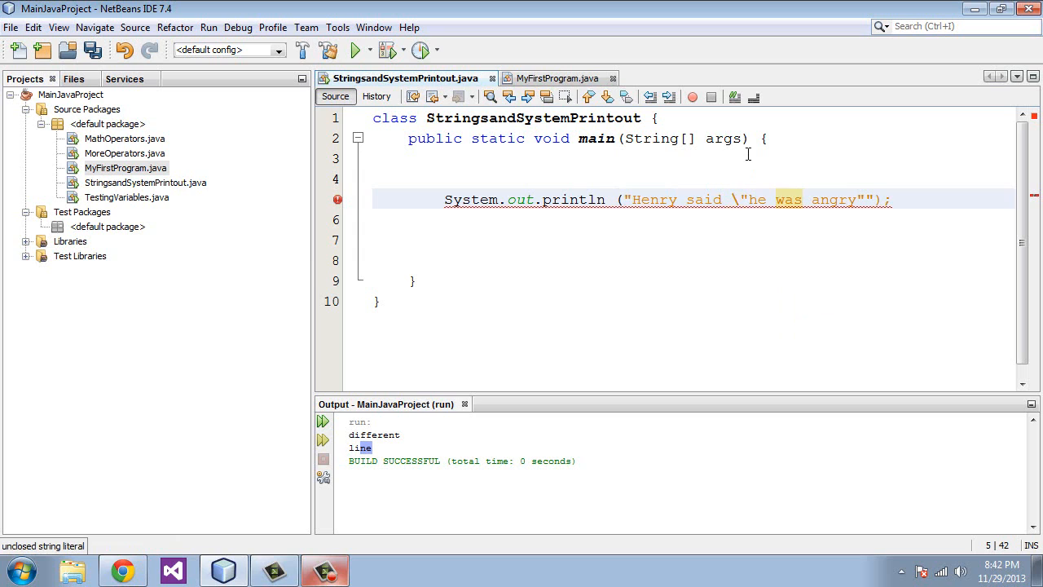
mouse_move(753, 161)
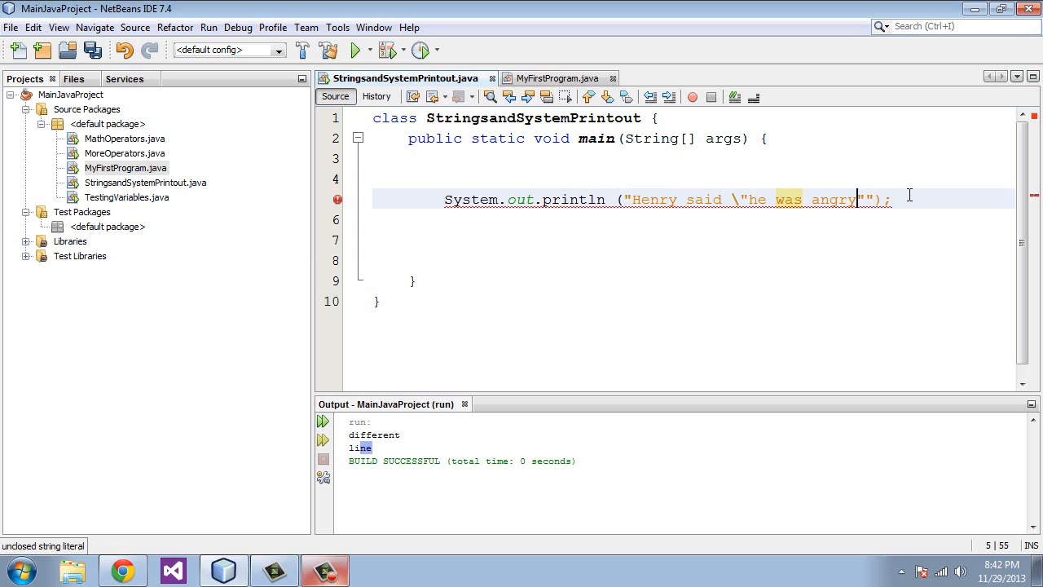
text(\)
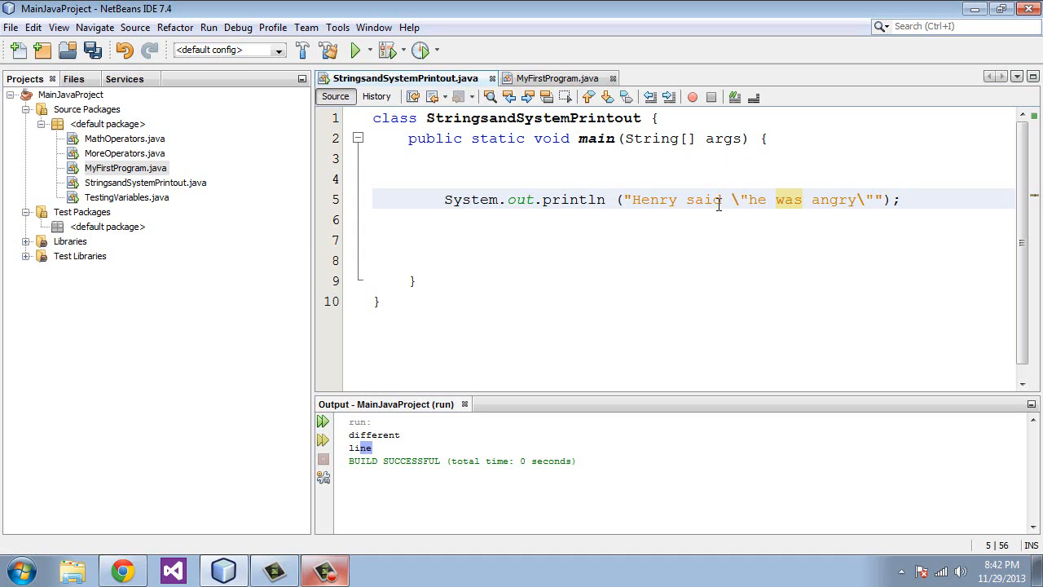
Run the file and highlight the quoted output.
click(209, 26)
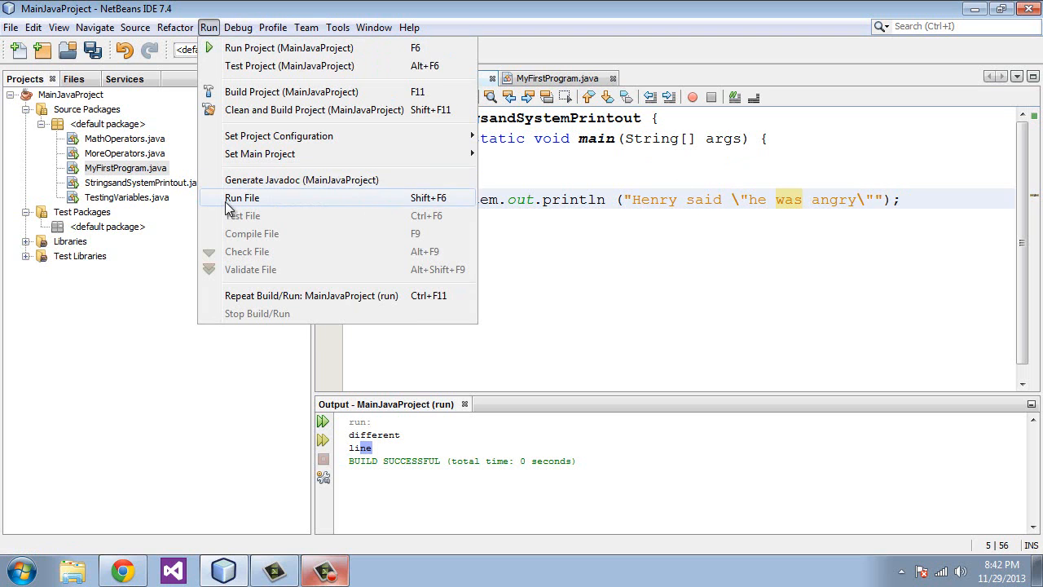
click(242, 199)
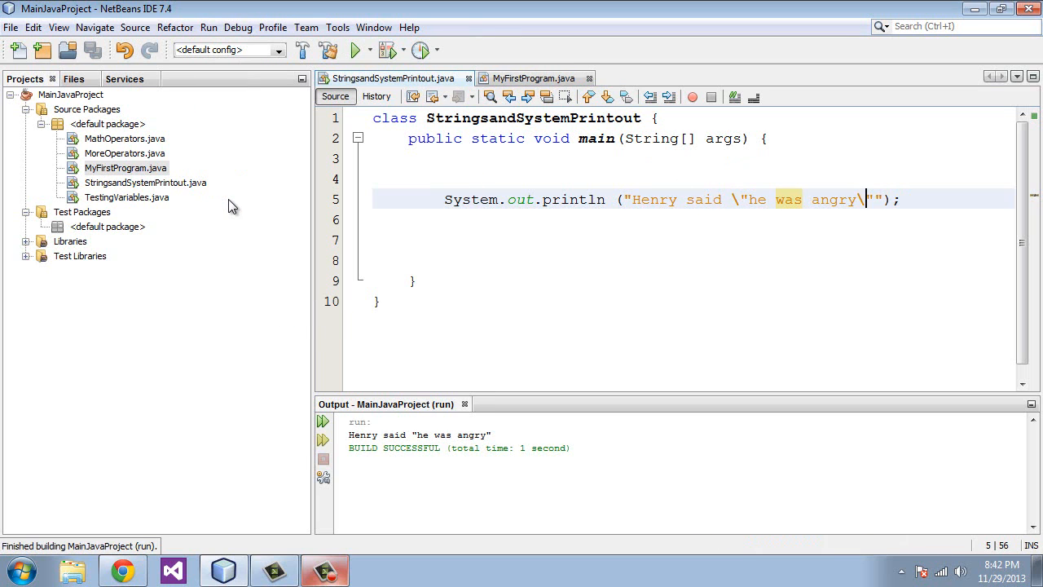
drag(349, 433, 404, 433)
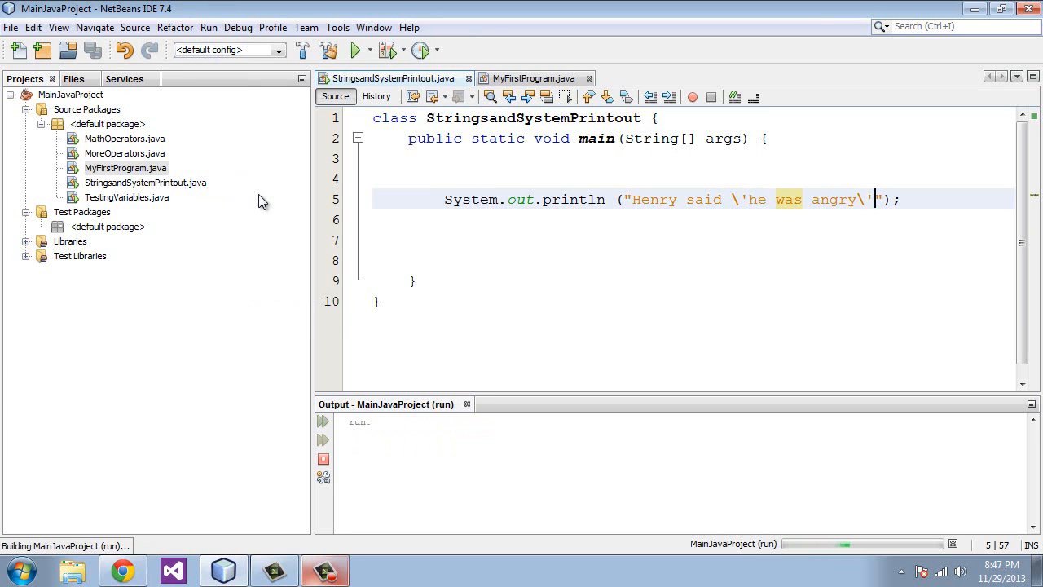
Append \n this is a new line to the string, run and highlight the second printed line.
click(355, 49)
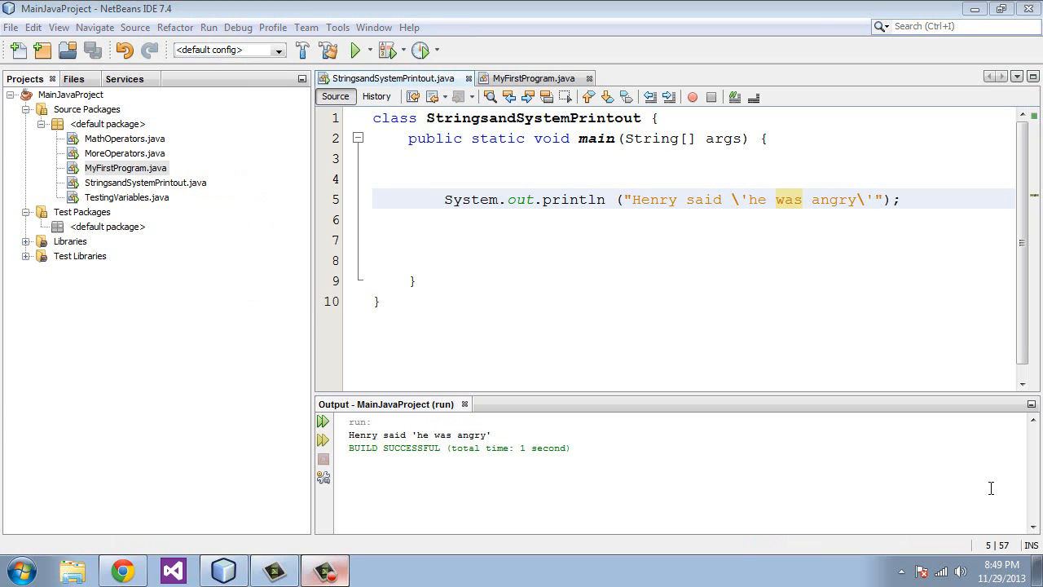
mouse_move(894, 239)
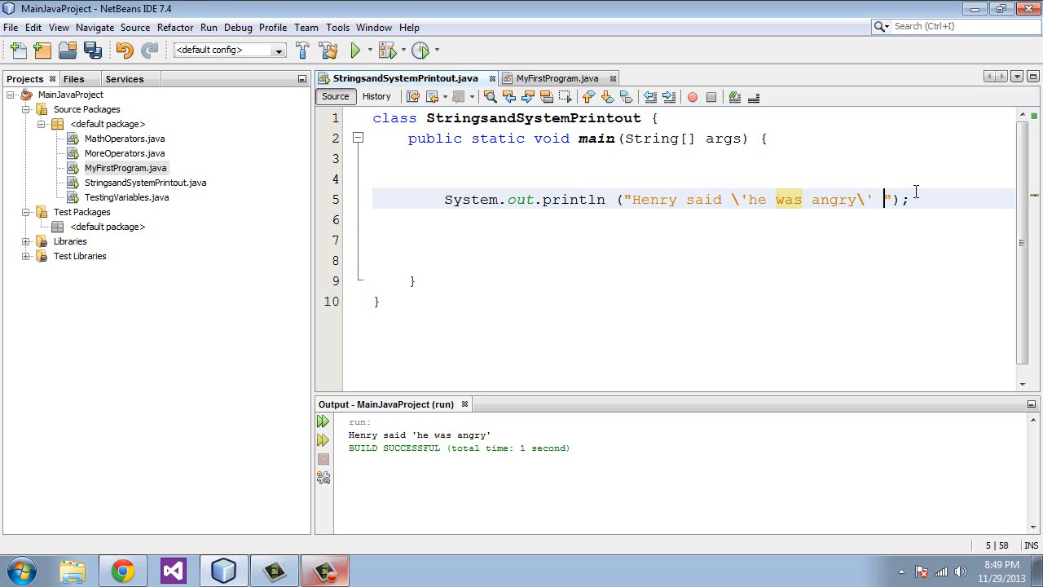
text(\)
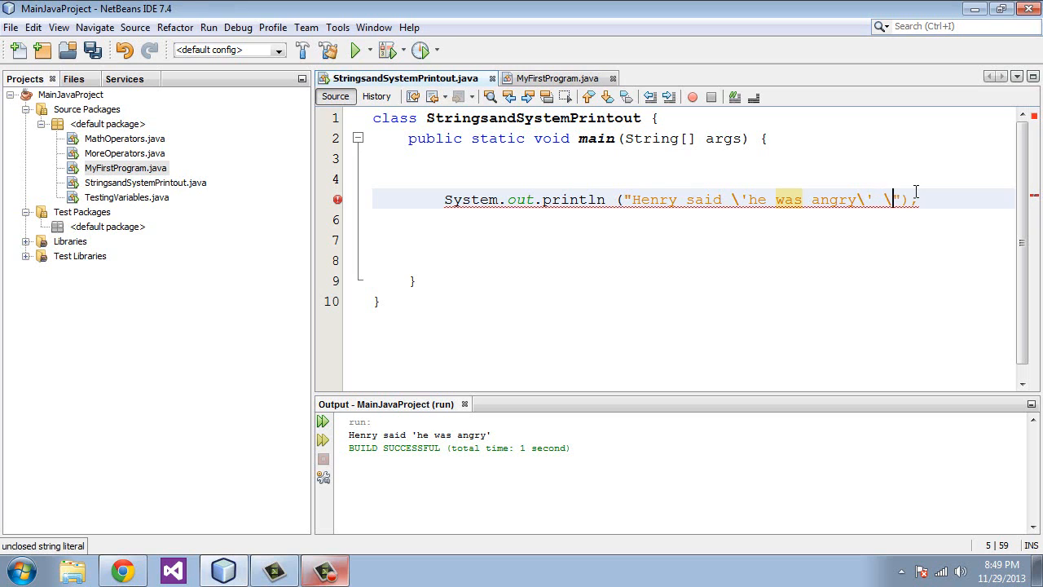
text(n)
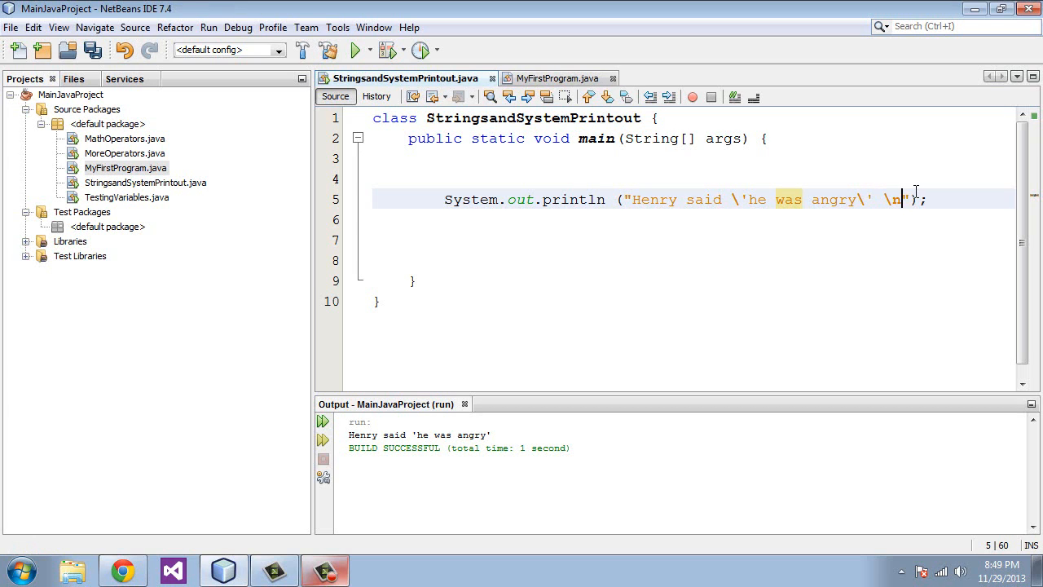
text(this is a new line)
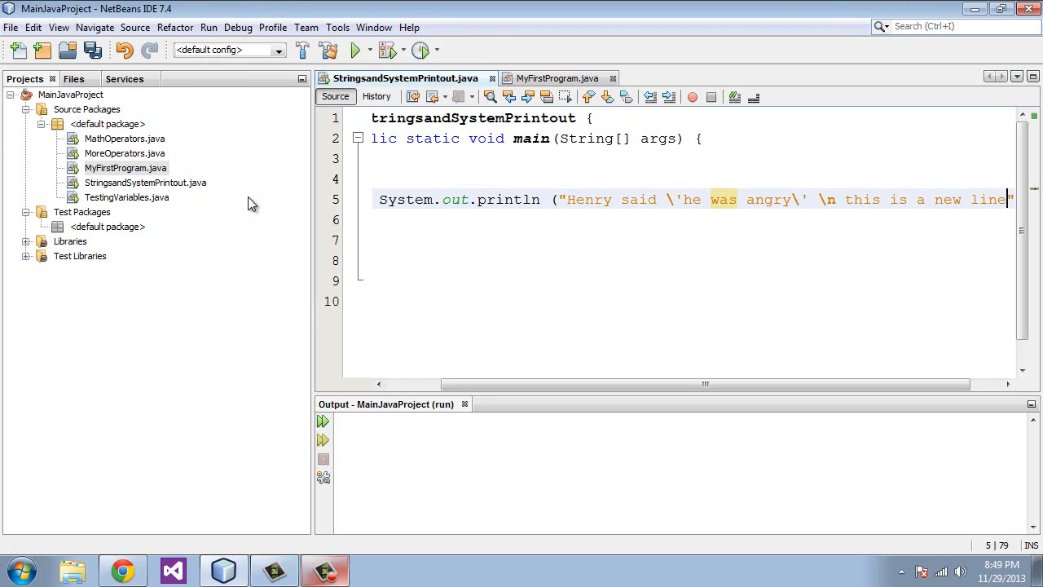
click(356, 49)
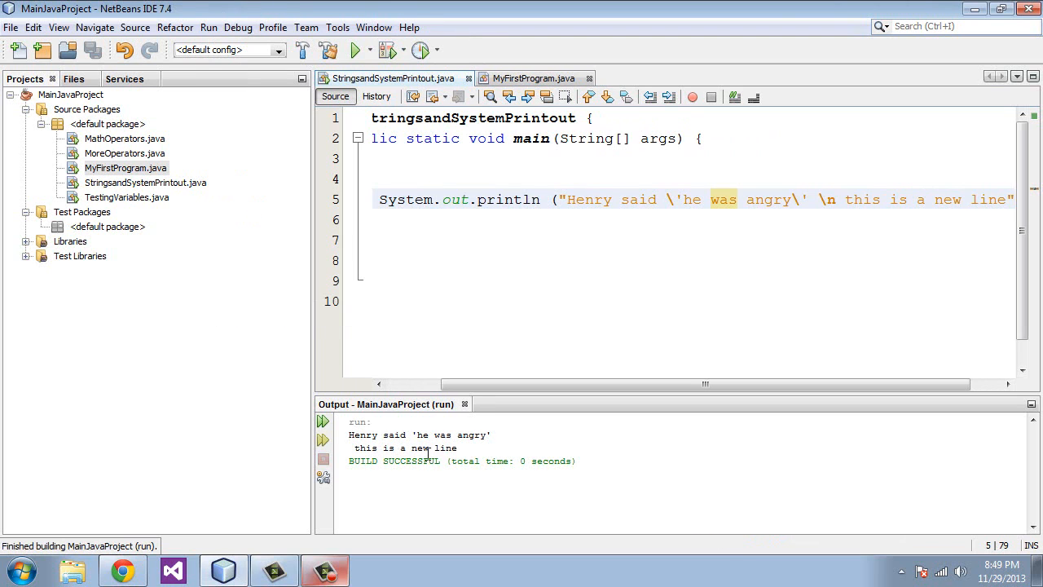
double_click(404, 449)
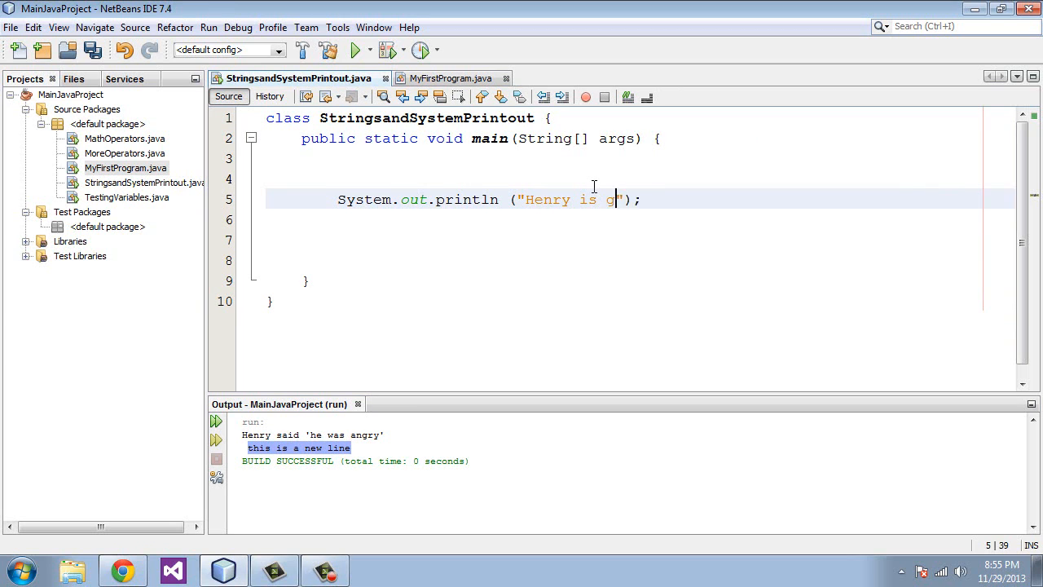
Change the println to "Henry is going to marry" + "Alice" using string concatenation.
text(o)
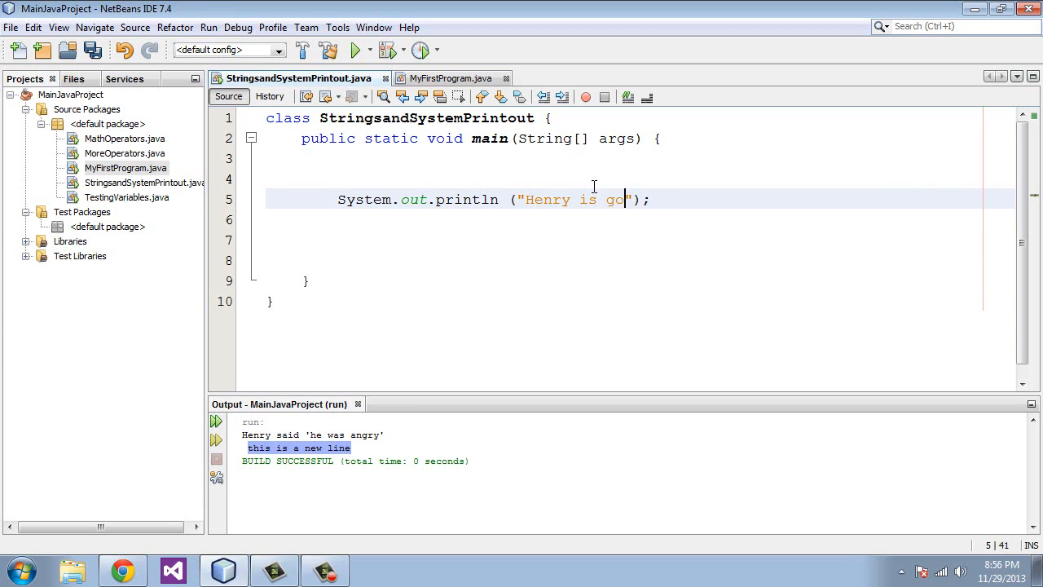
text(ing to marry)
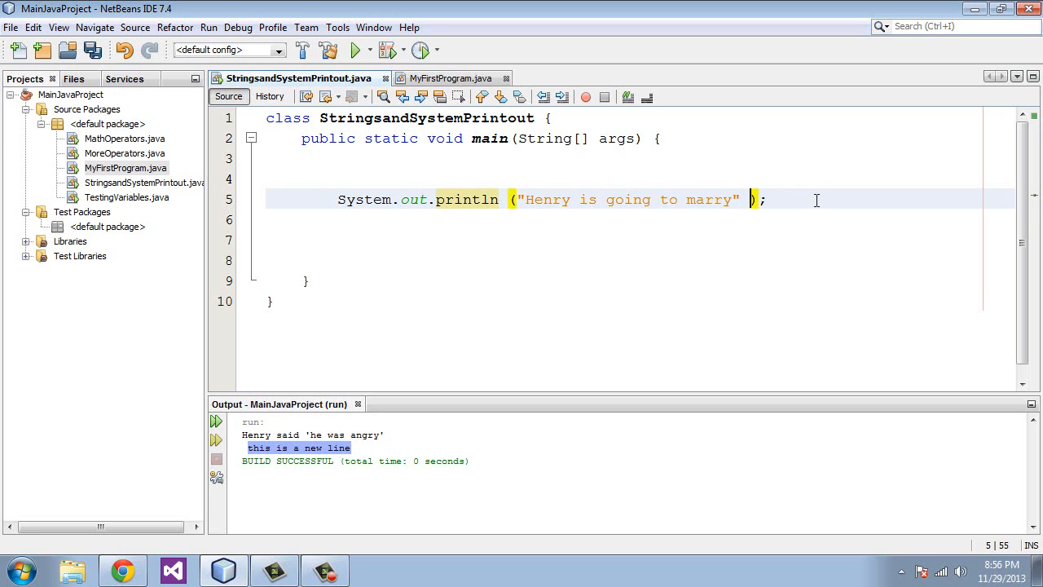
text(+)
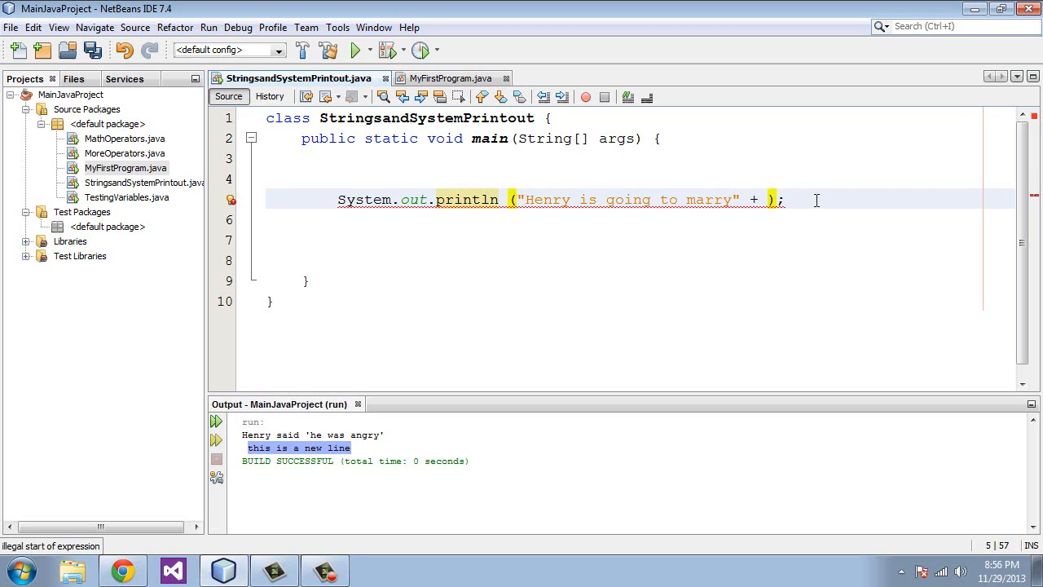
text("/)
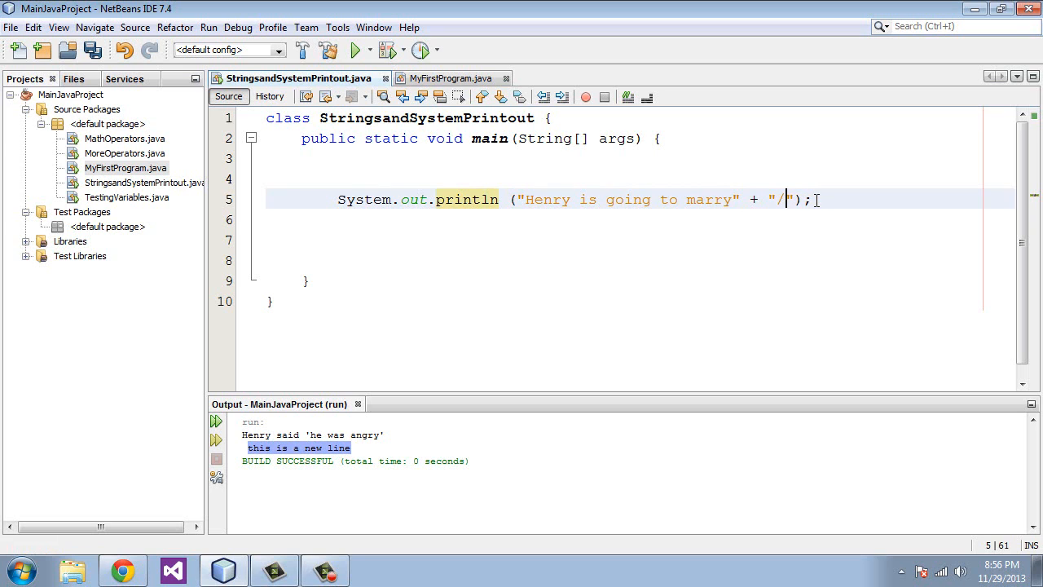
key(BackSpace)
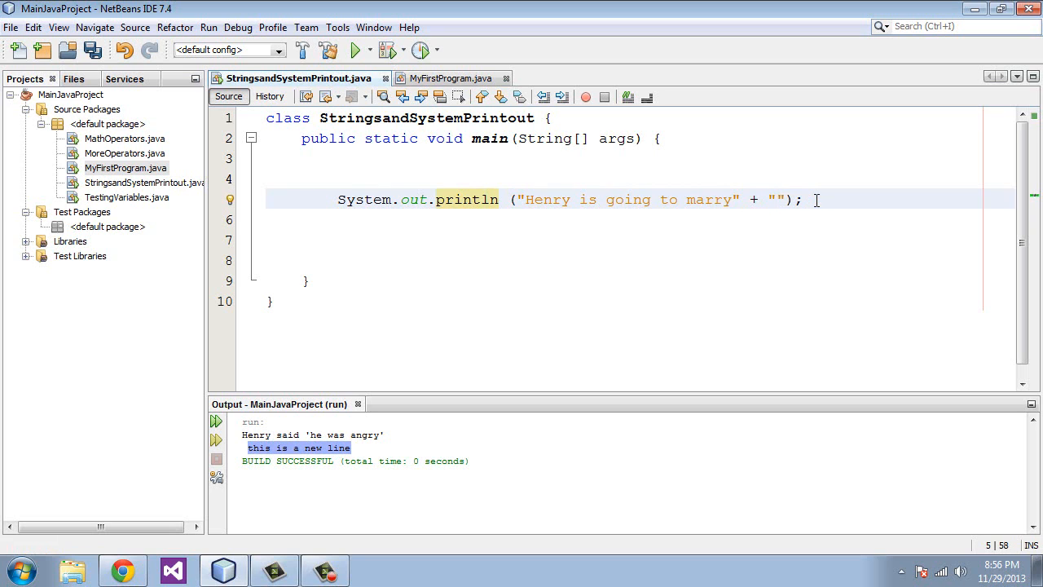
text(Alice)
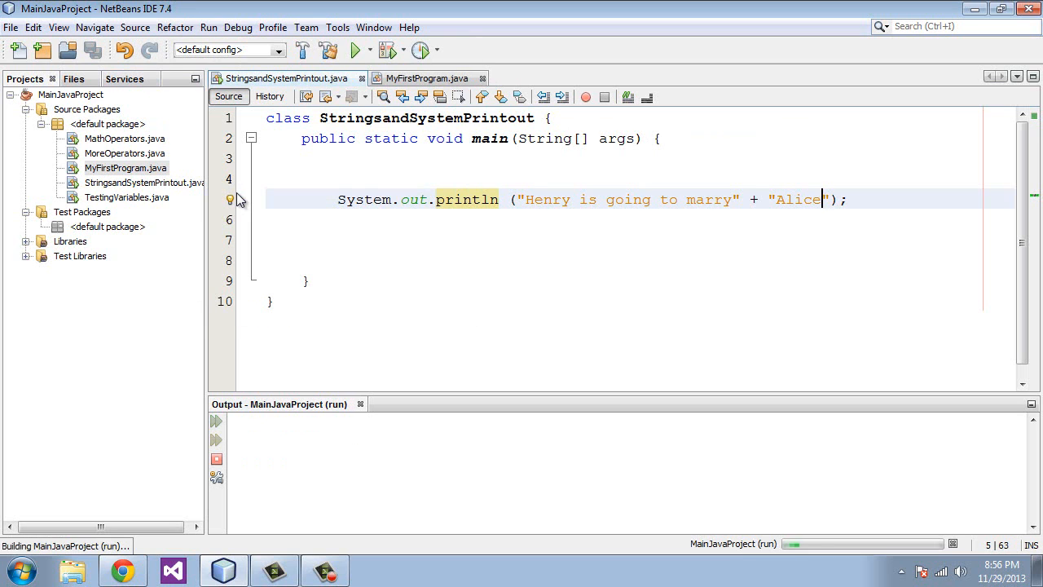
Add the missing space before Alice and run again.
click(357, 49)
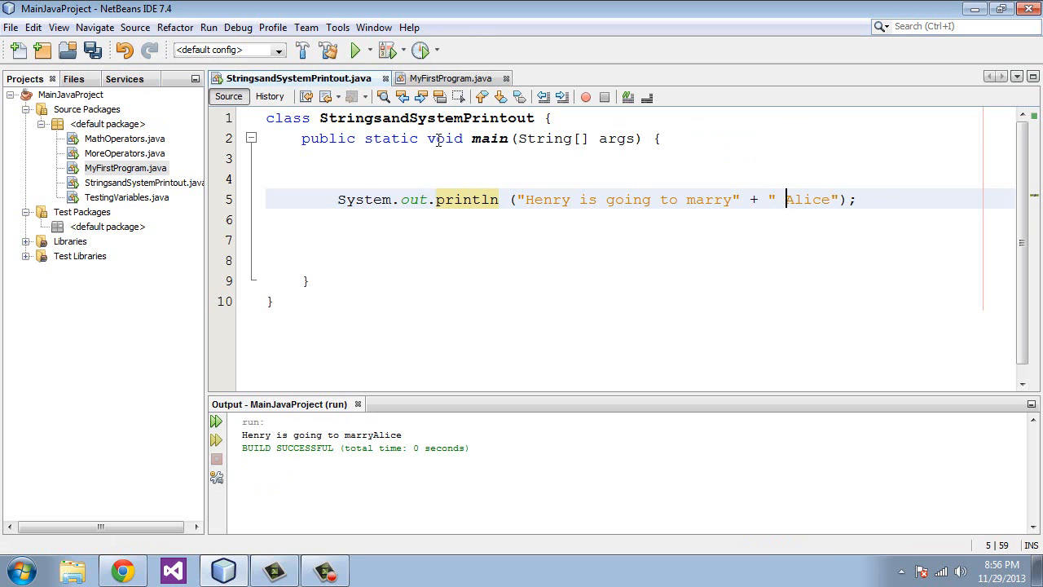
click(209, 27)
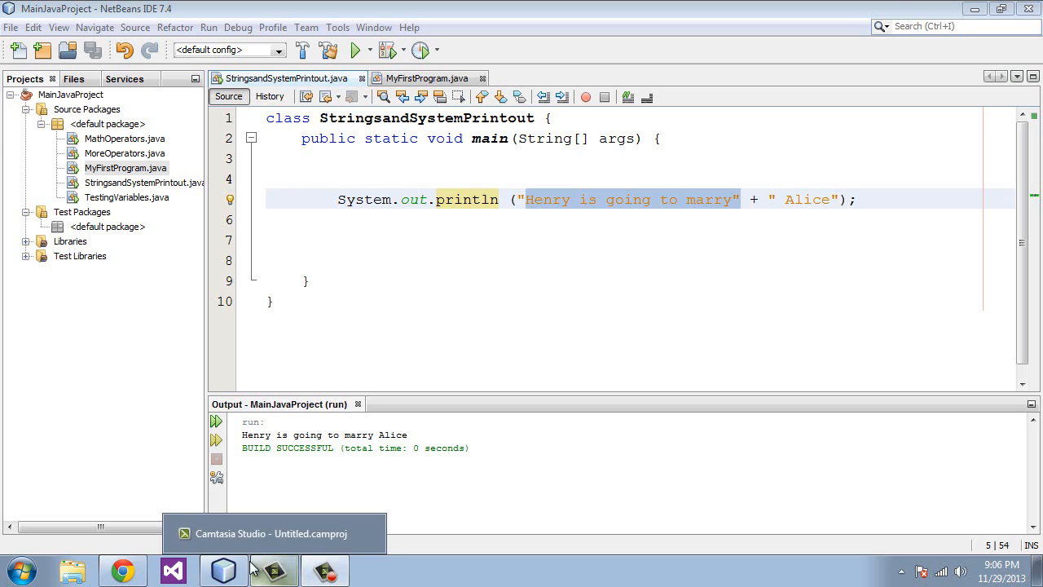
Declare String country = "united states"; above the print statement.
click(401, 220)
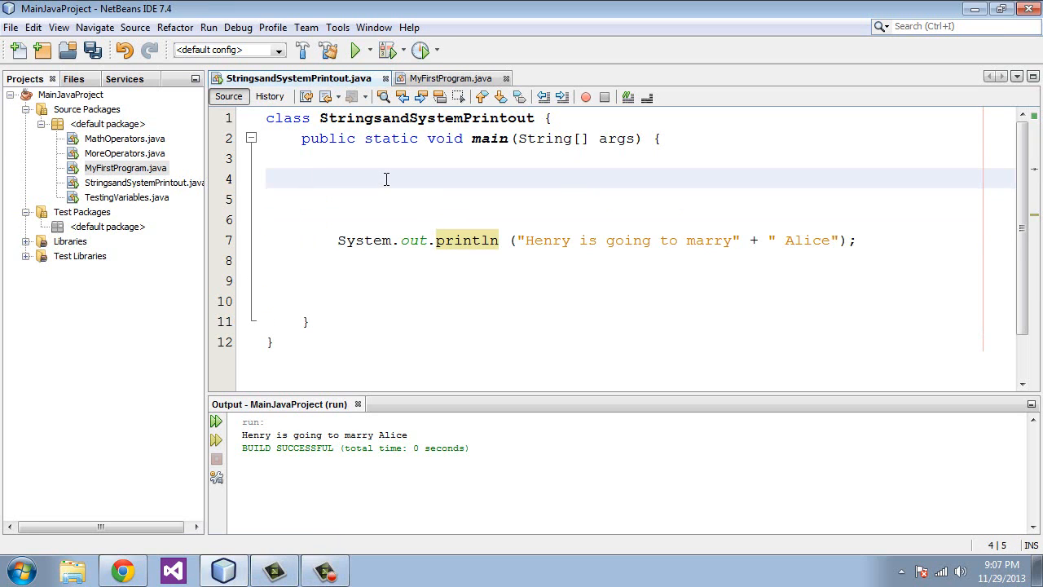
text(String)
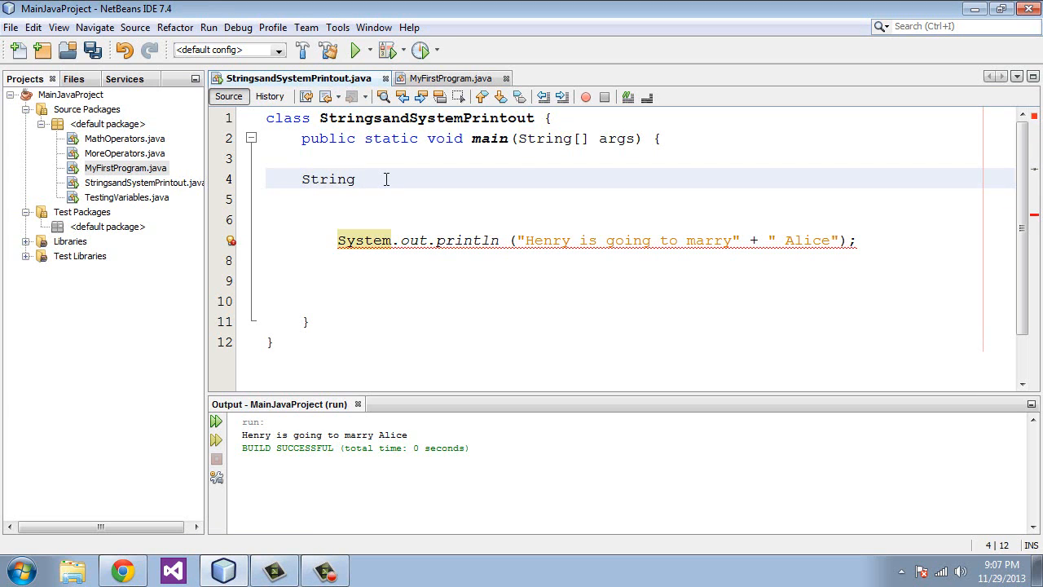
text(c)
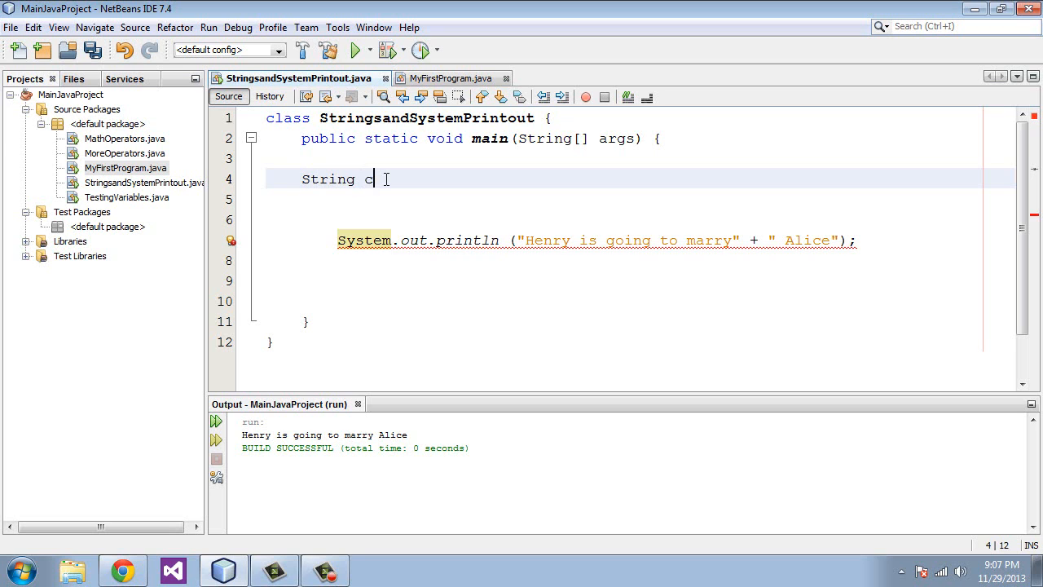
text(ountry)
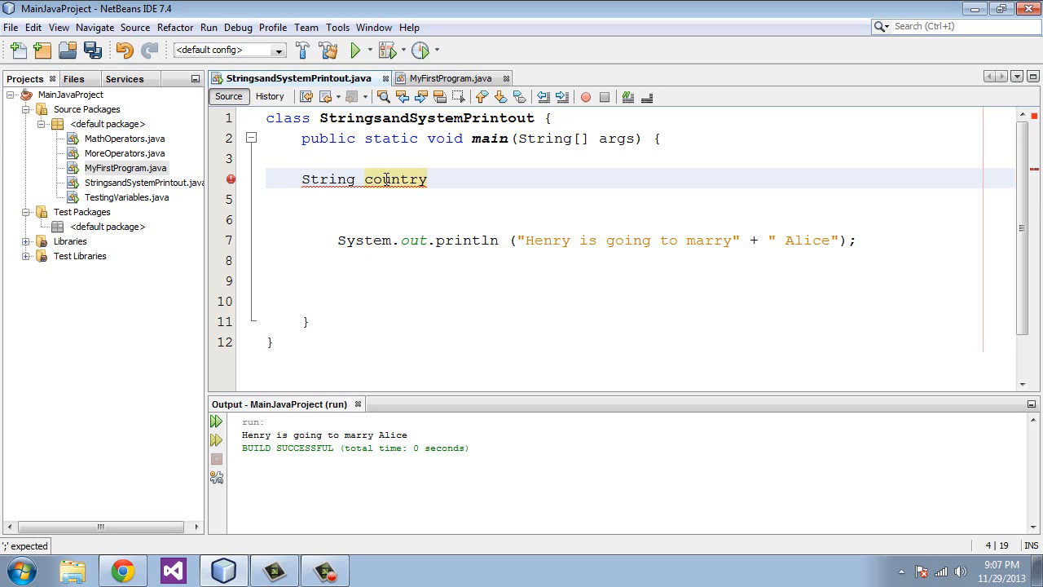
text(=)
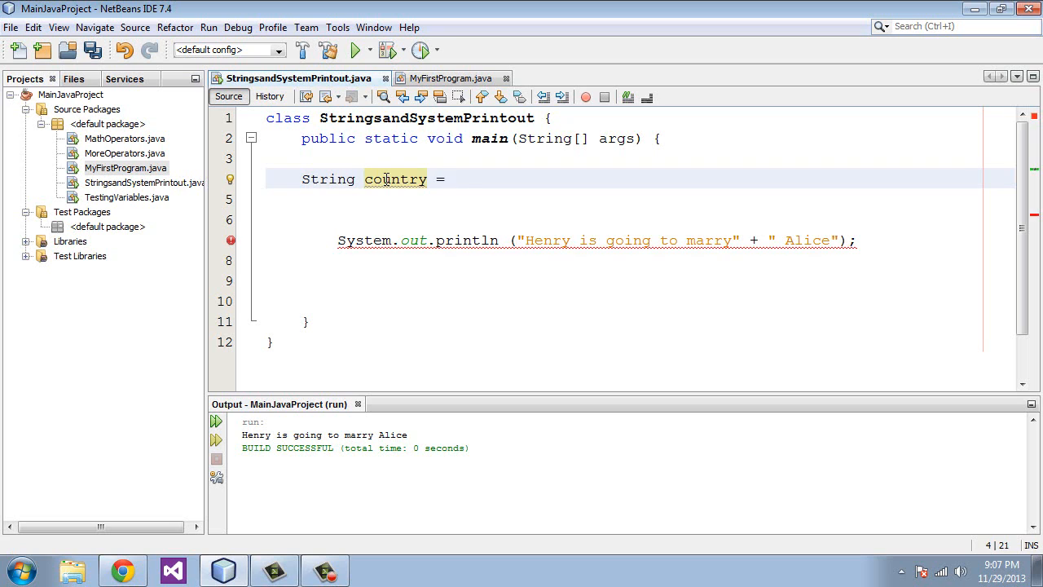
text("united")
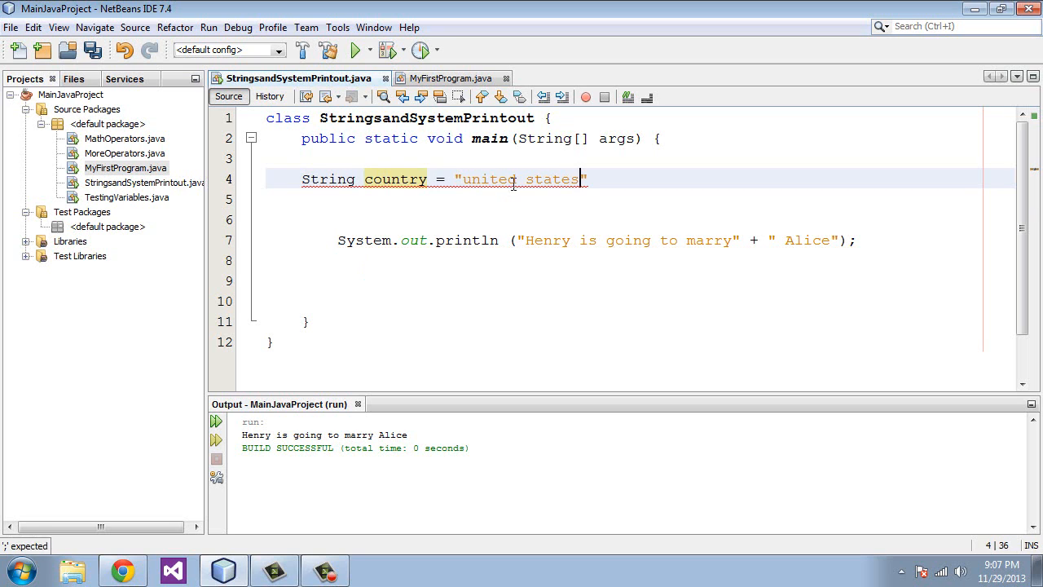
text(;)
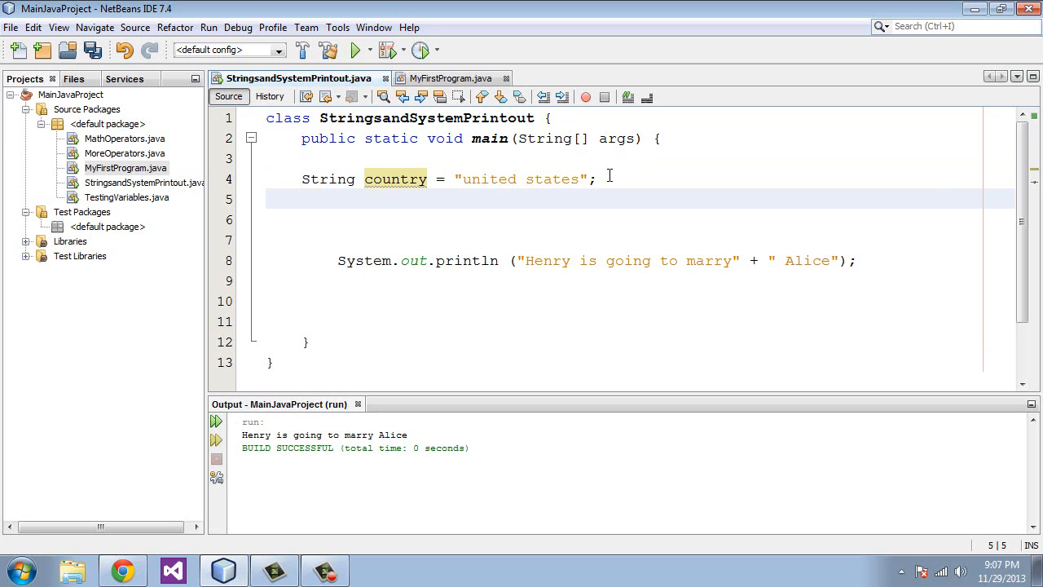
Declare String uppercase = country.toUpperCase(); picking the method from code completion.
text(String)
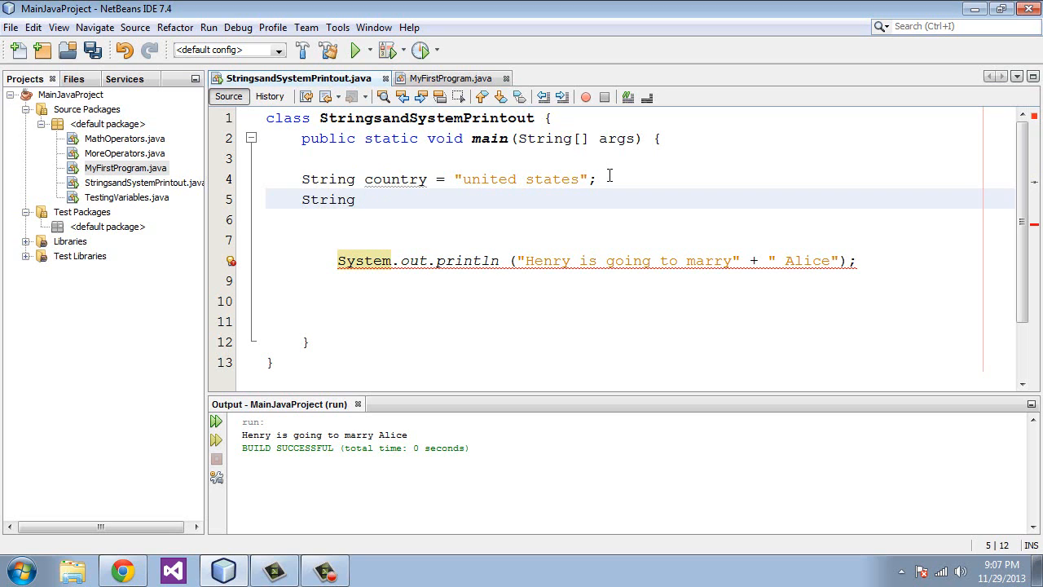
text(u)
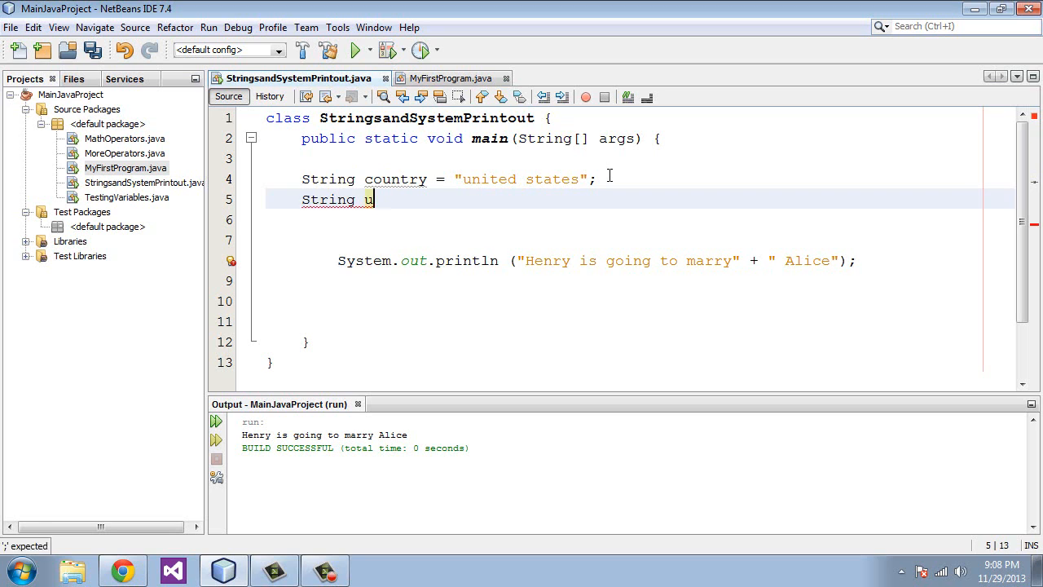
text(pperc)
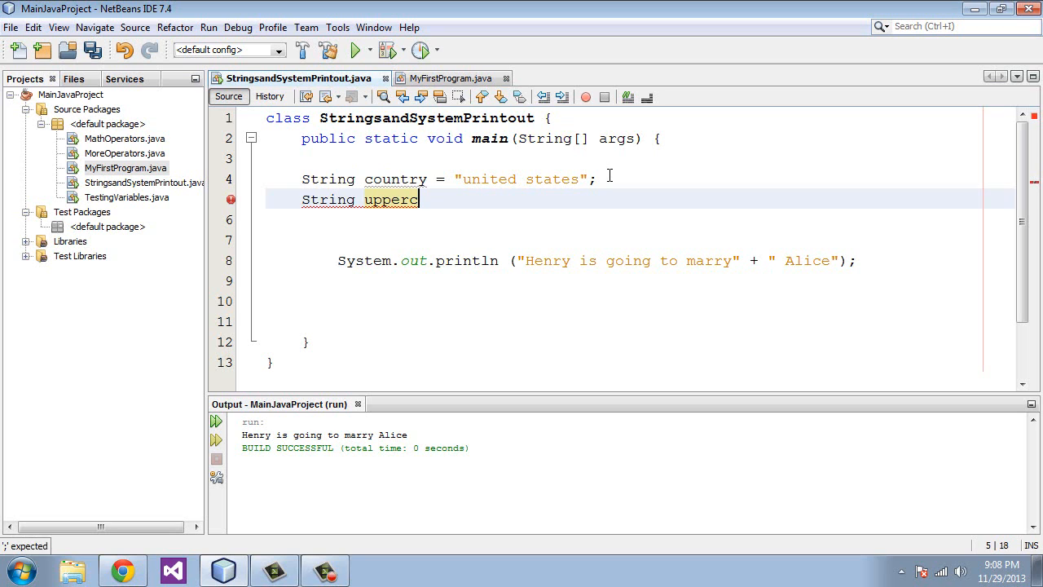
text(ase)
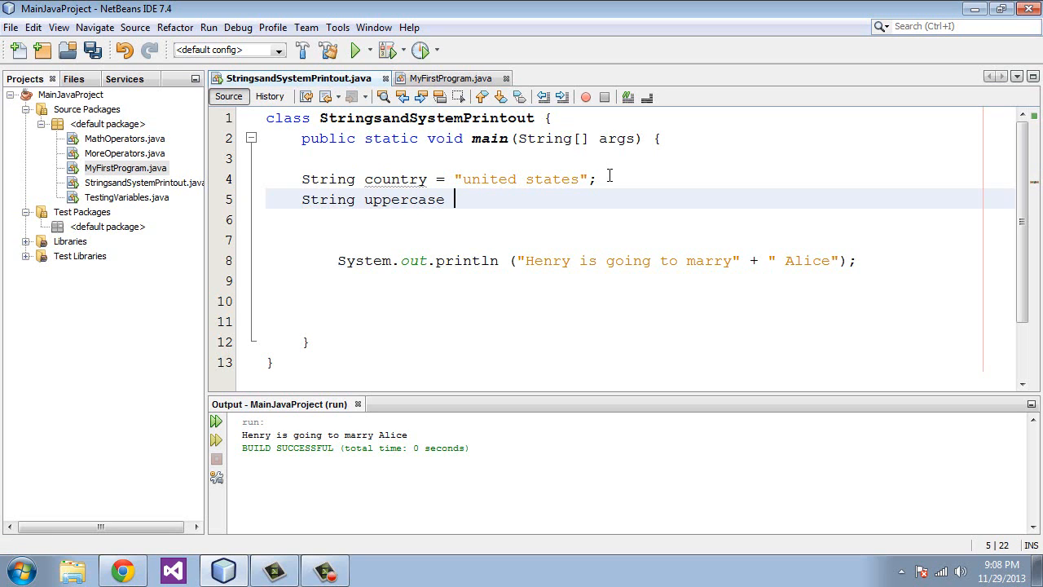
double_click(404, 199)
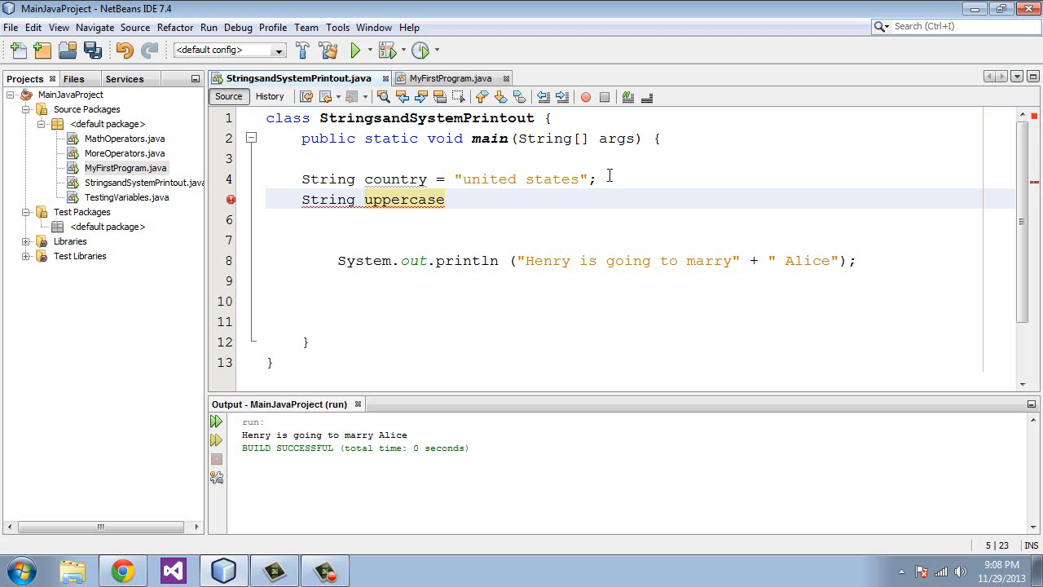
text(c)
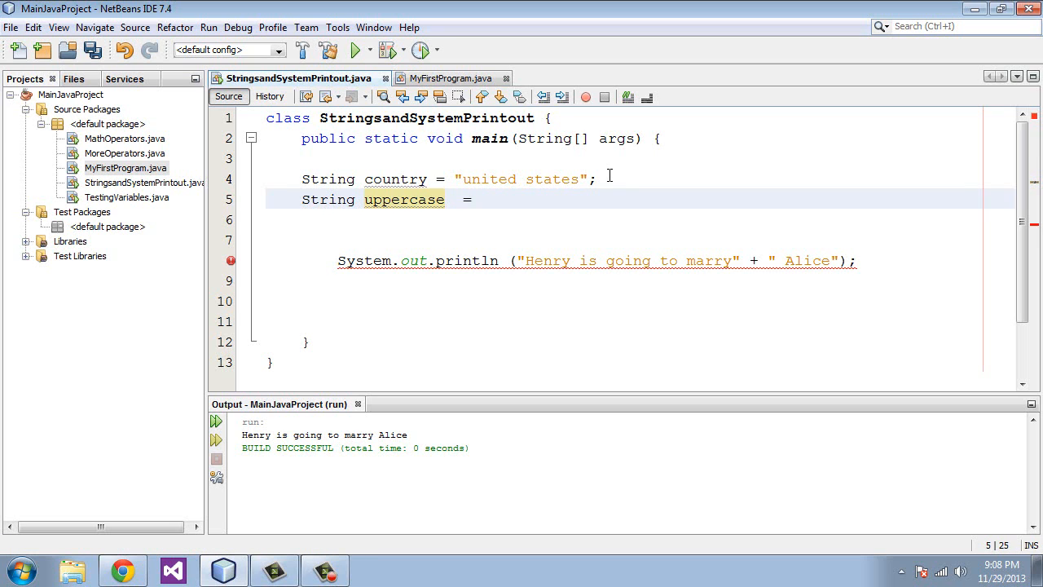
text(countr)
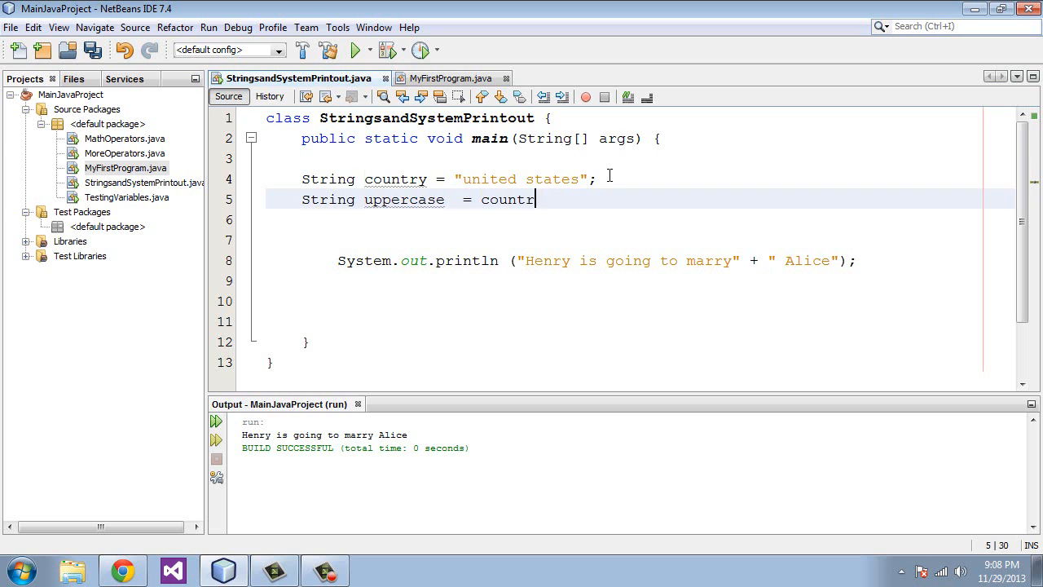
text(.)
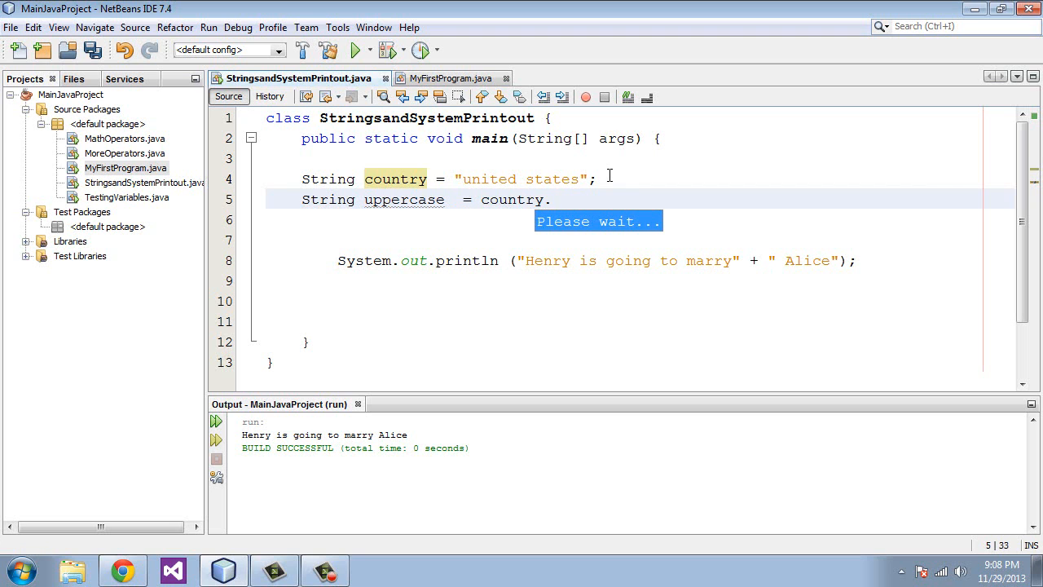
text(.)
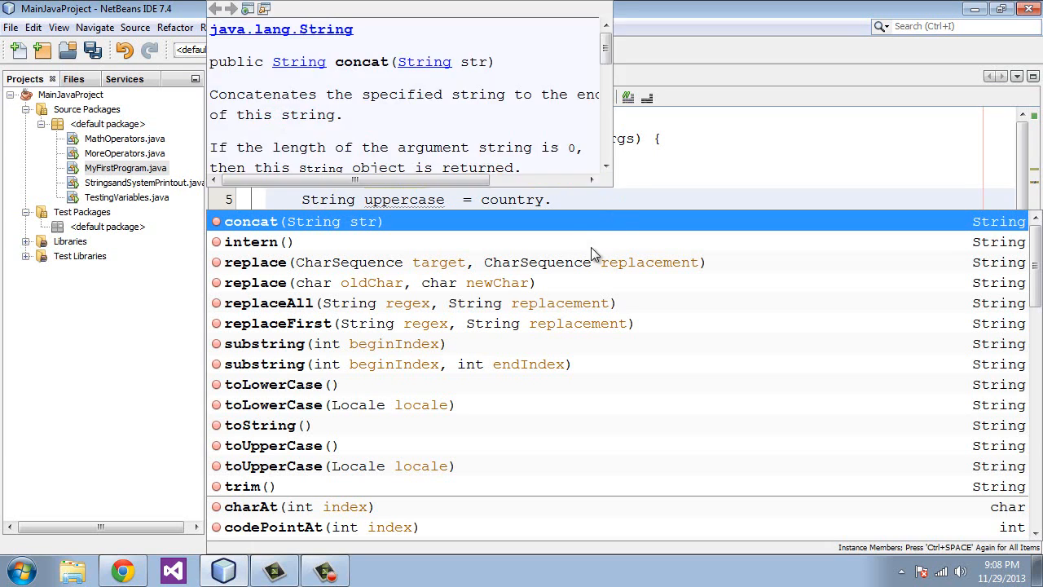
scroll(down, 3)
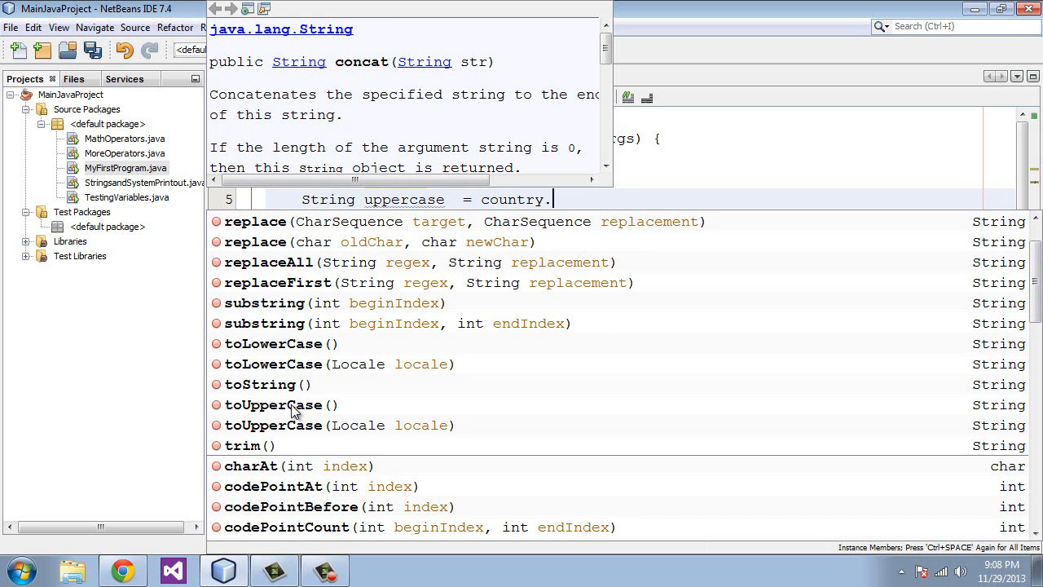
click(274, 404)
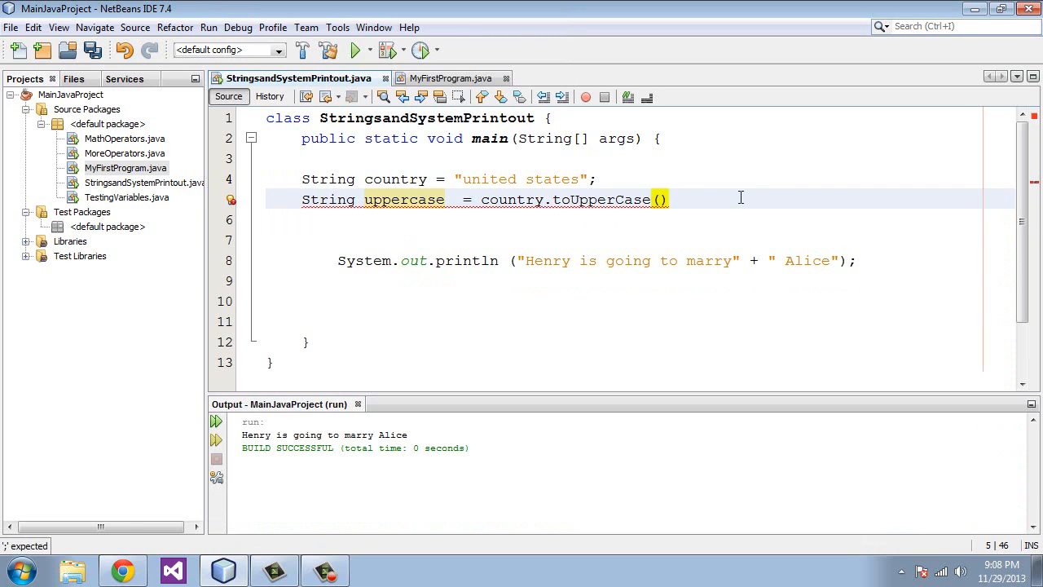
text(;)
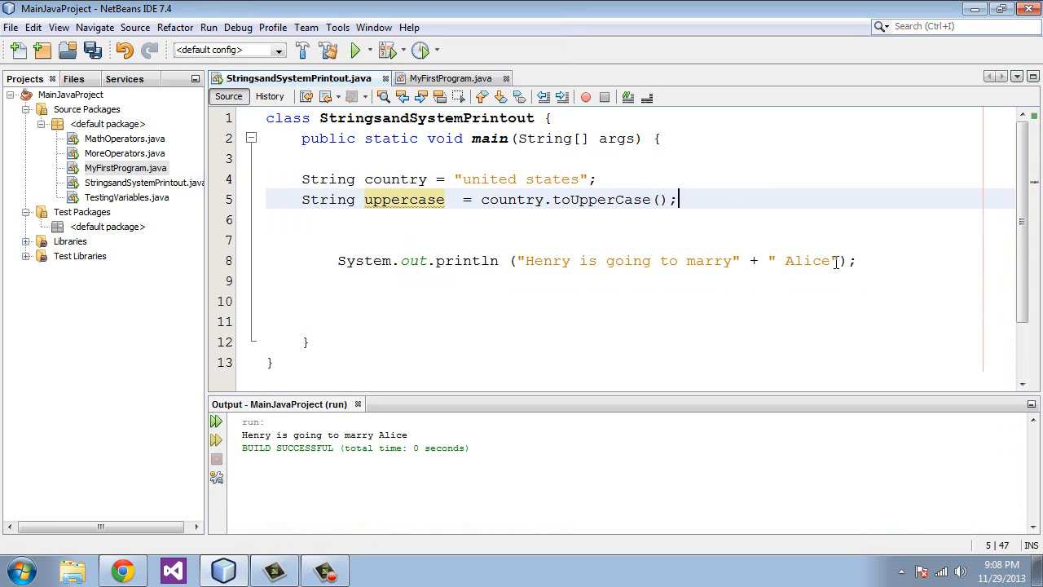
Print the uppercase variable instead and run to show UNITED STATES.
drag(528, 261, 837, 261)
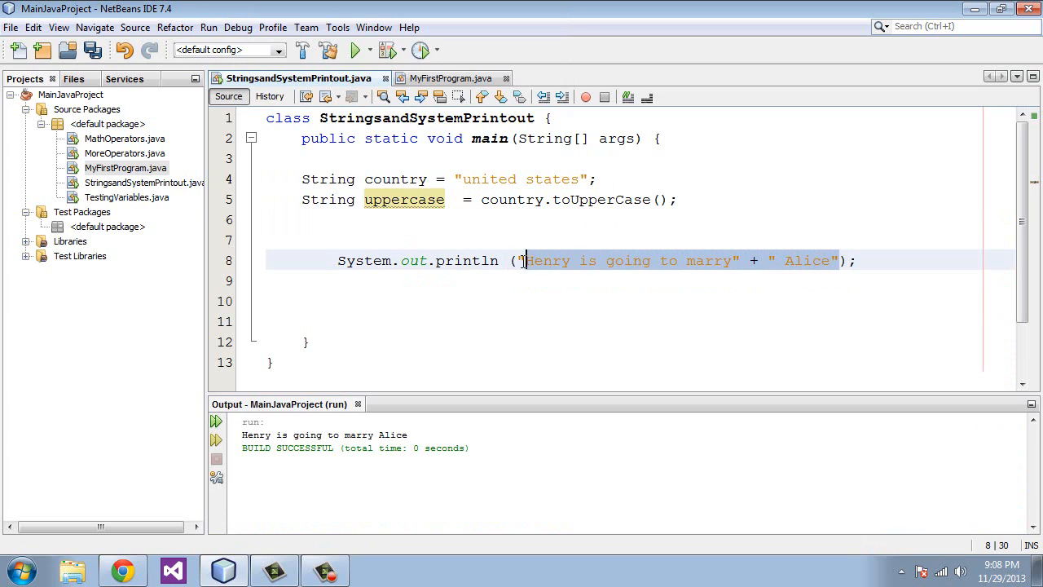
text(uppercase);)
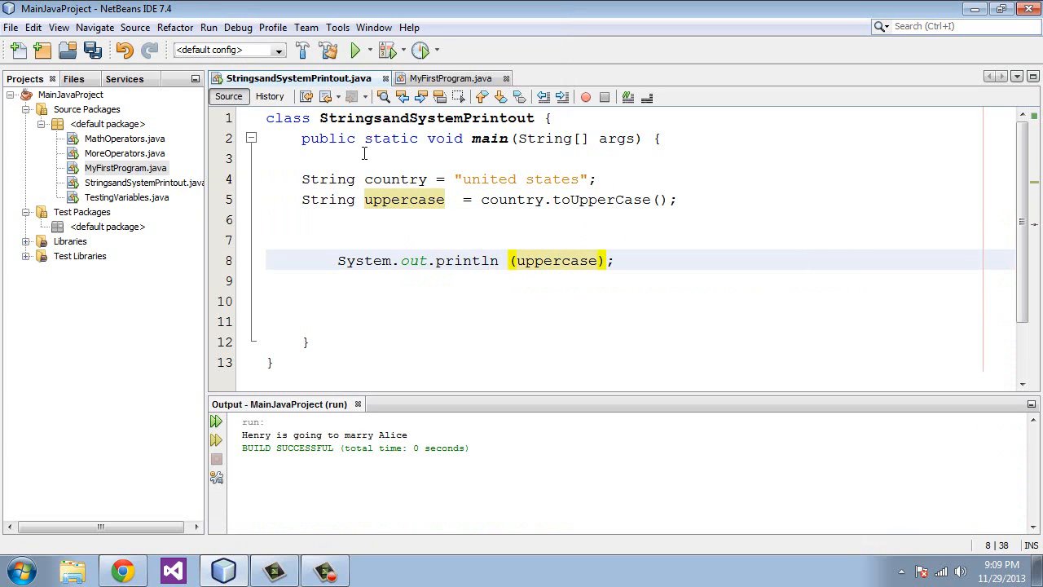
click(209, 26)
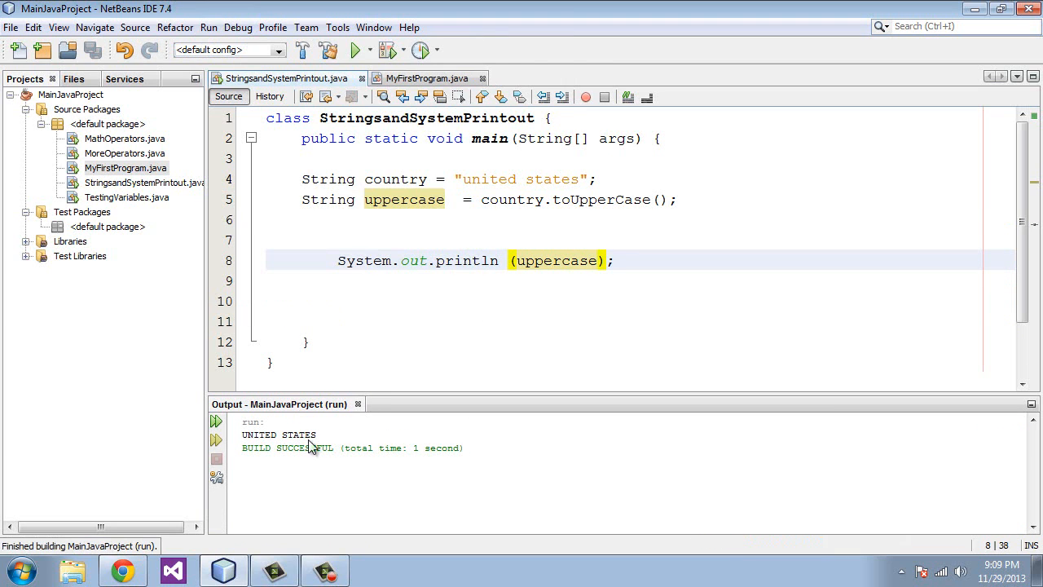
mouse_move(522, 181)
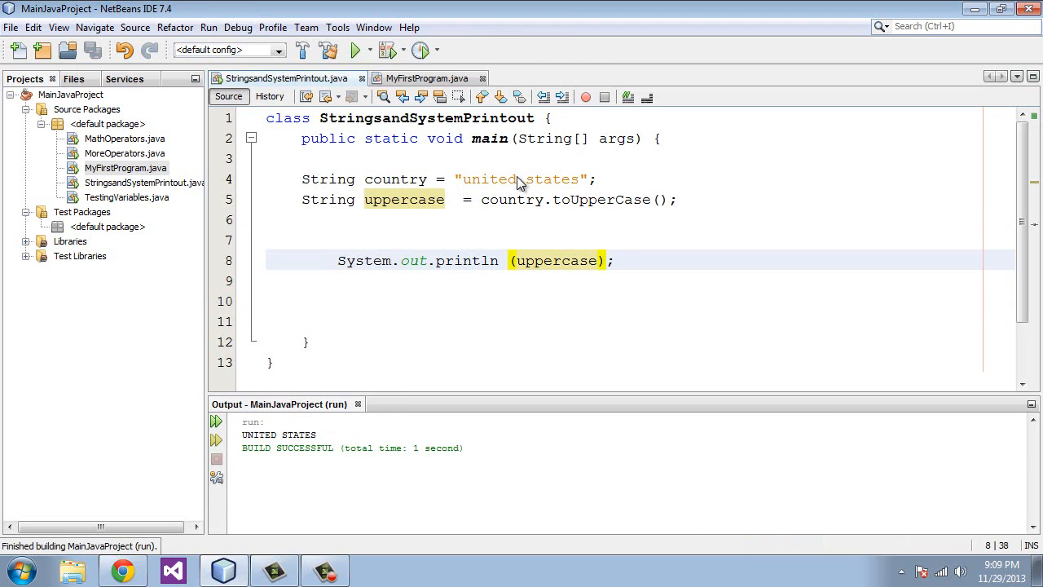
mouse_move(304, 441)
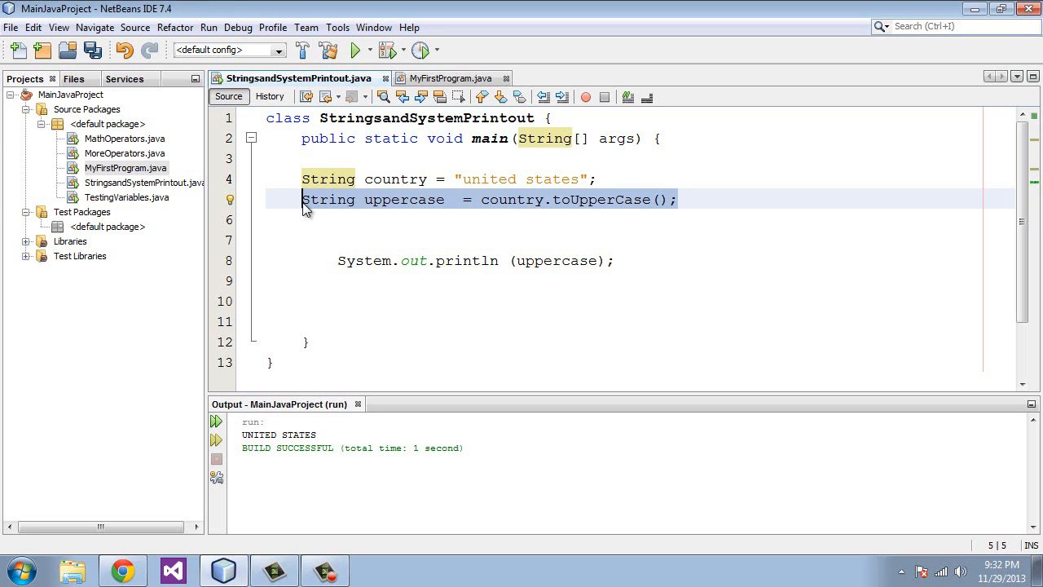
Replace the uppercase line with int index = country.indexOf("u"); and print index.
key(Delete)
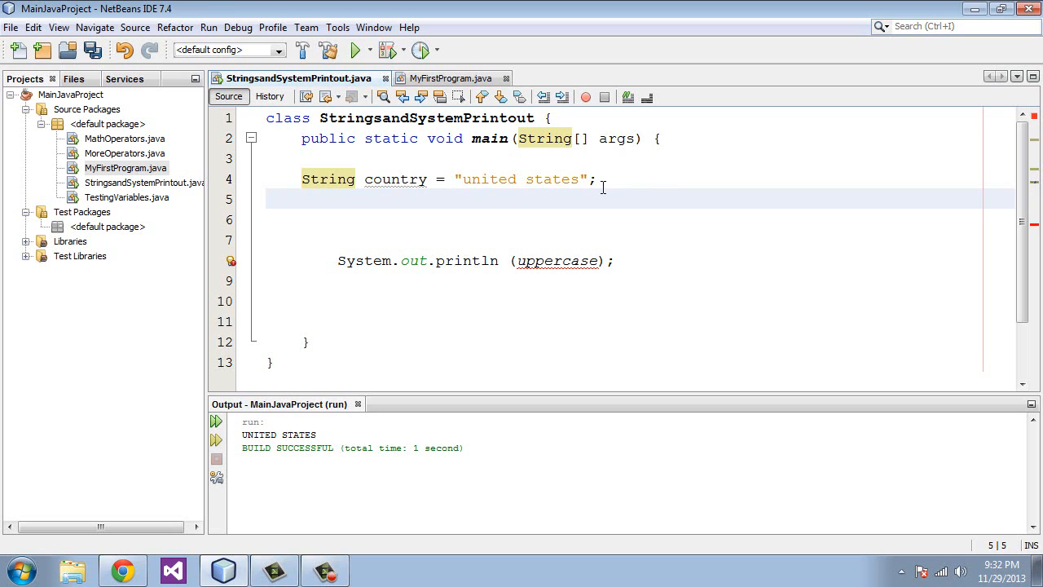
text(int)
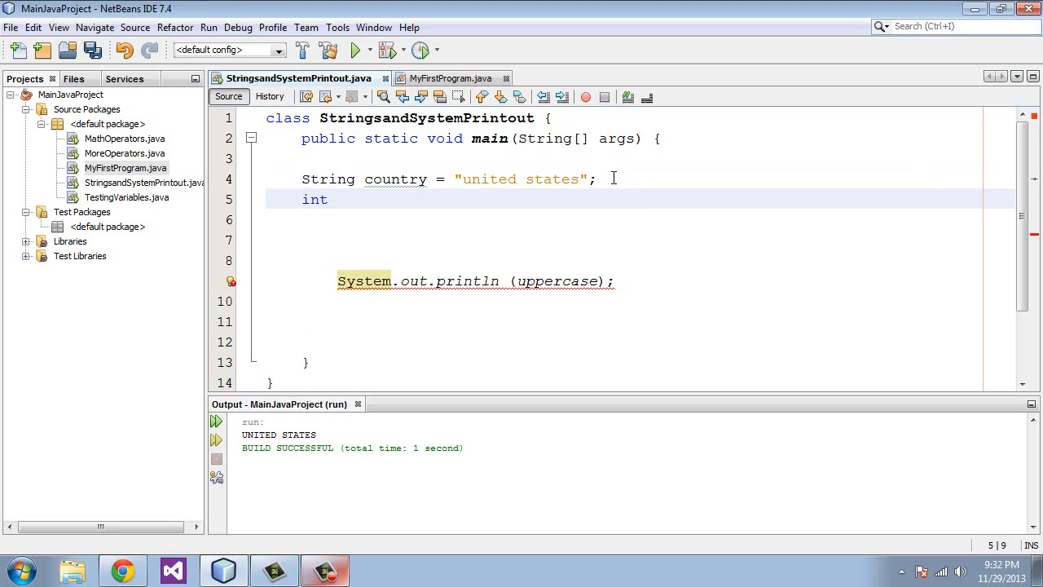
text(in)
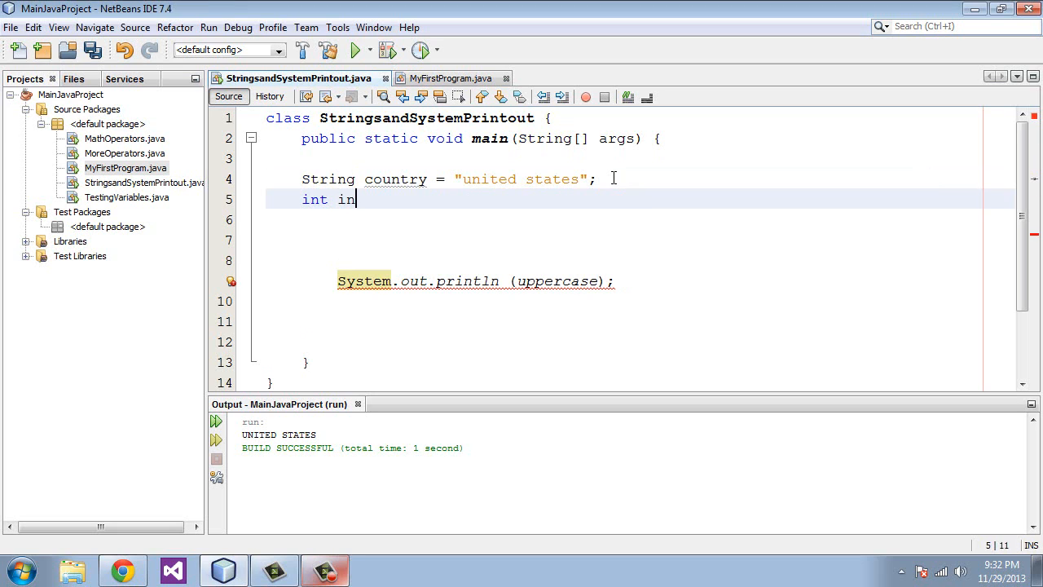
text(dex)
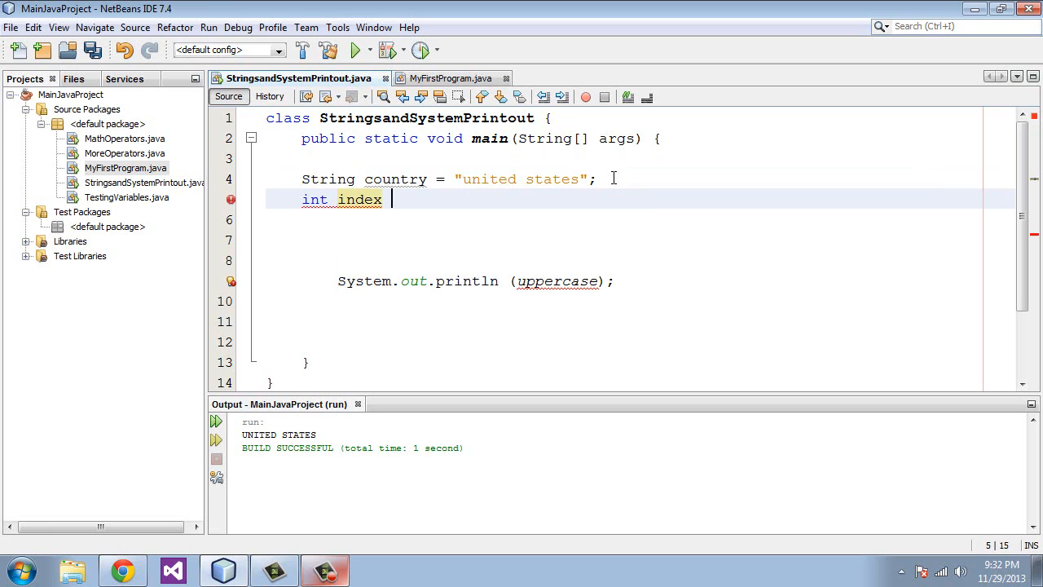
text(=)
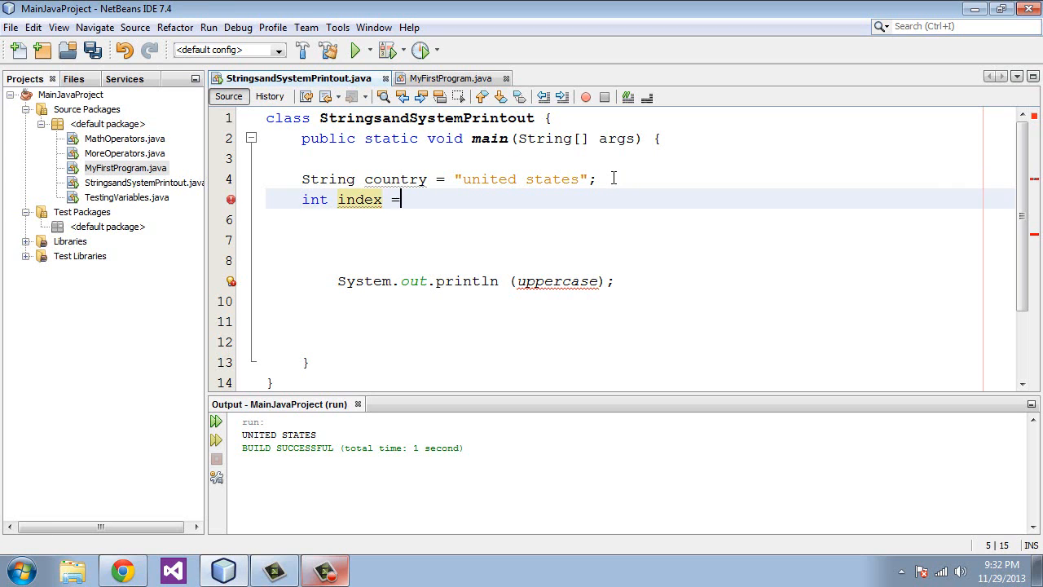
text(country)
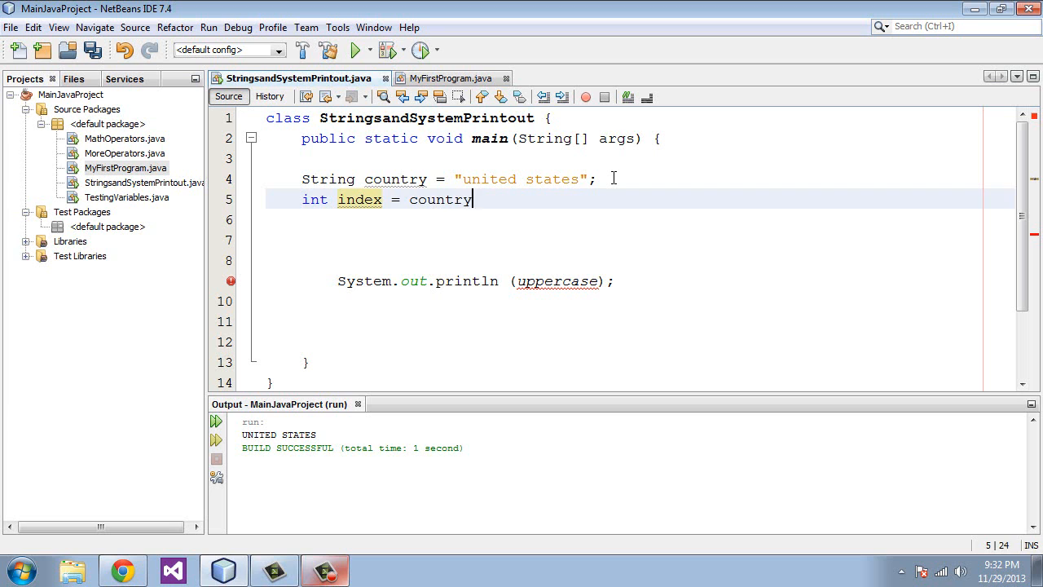
text(.)
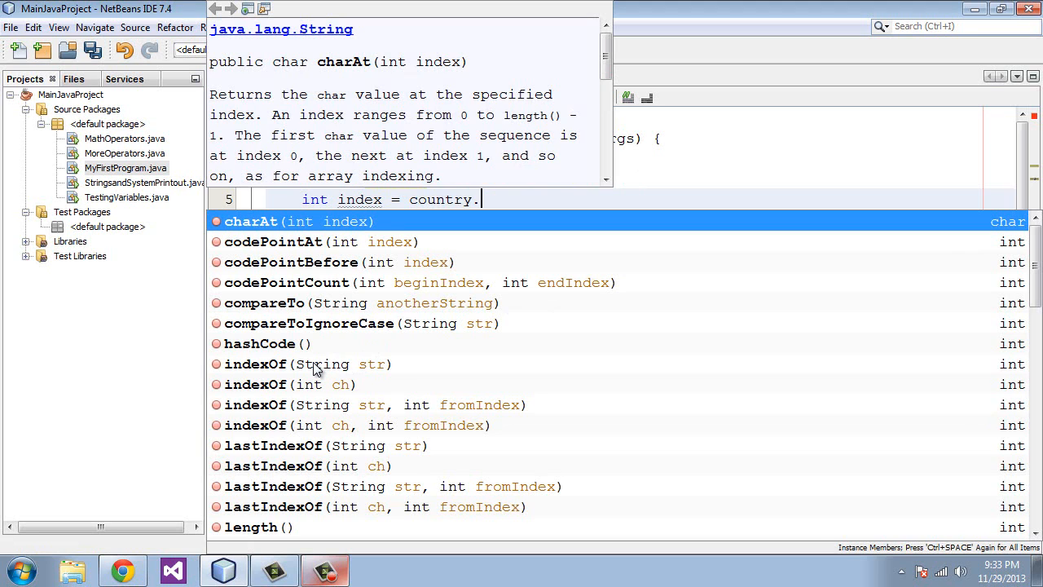
mouse_move(308, 373)
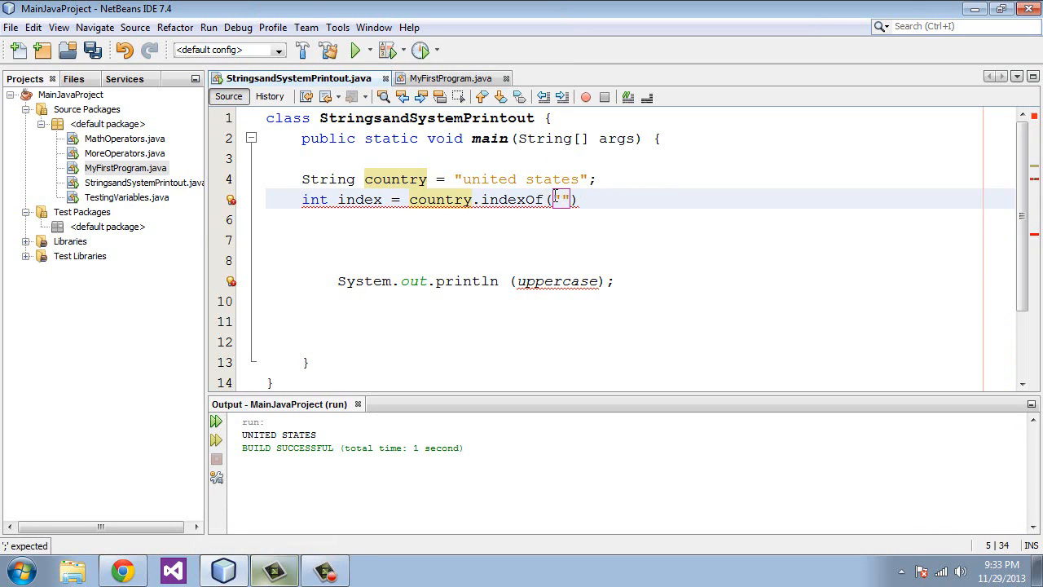
text(u)
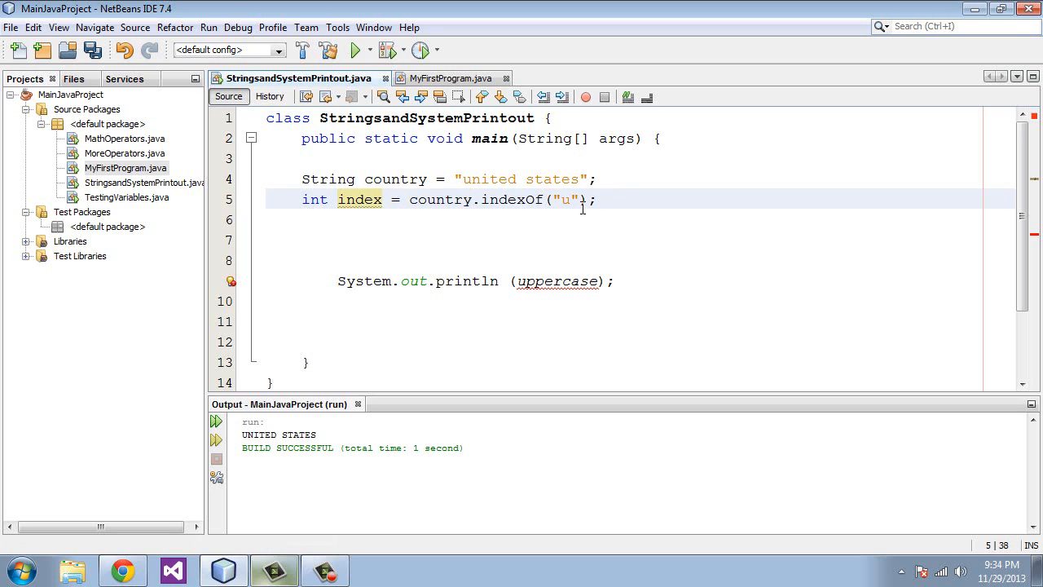
click(541, 281)
text(index)
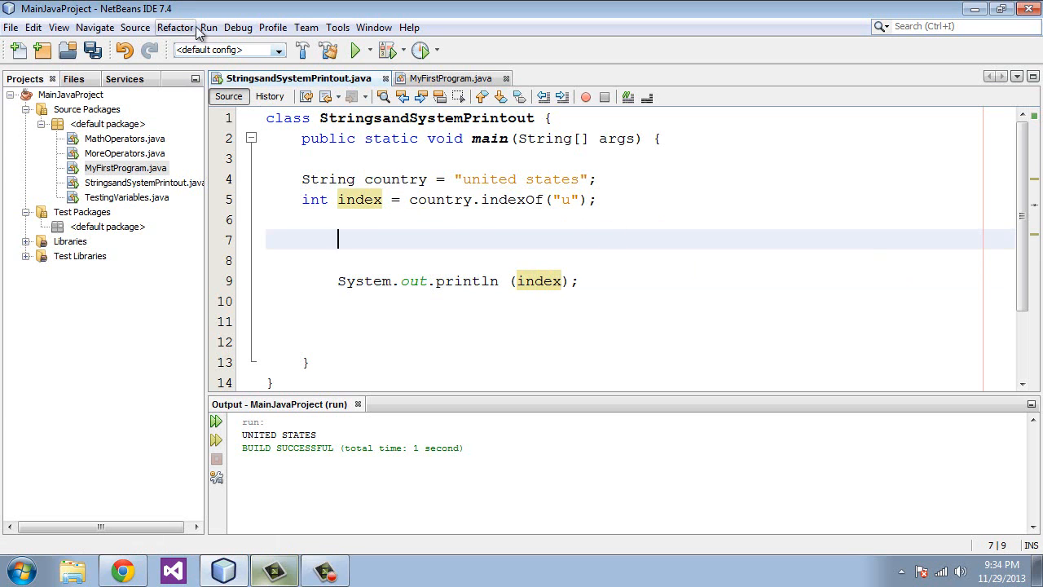
Run the file to print the indexOf positions of "u" and then "n" in "united states".
click(356, 50)
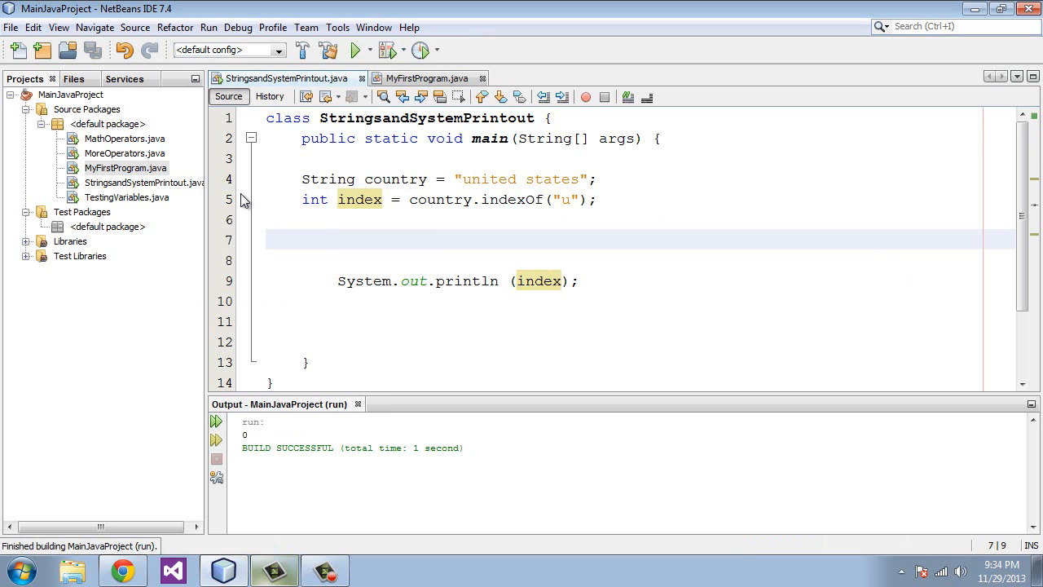
mouse_move(502, 181)
text(n)
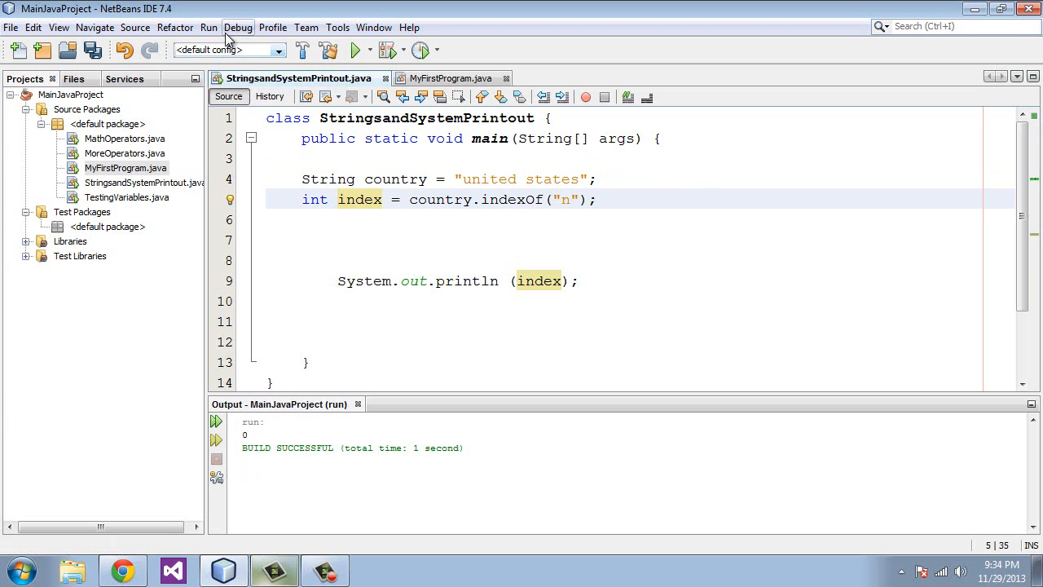
click(356, 49)
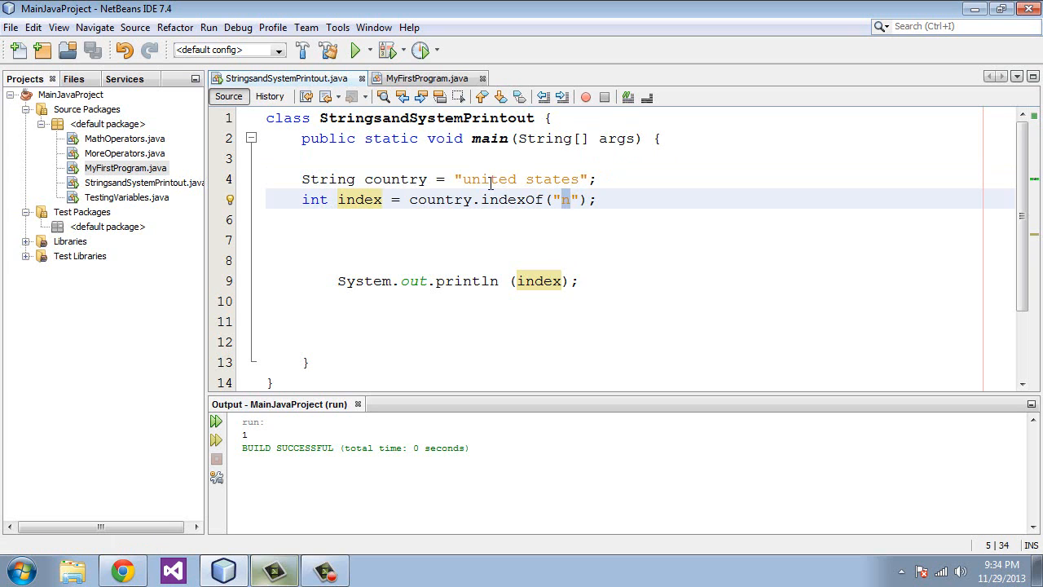
Run the file via Run > Run File with "z", showing -1 in the console output.
click(208, 26)
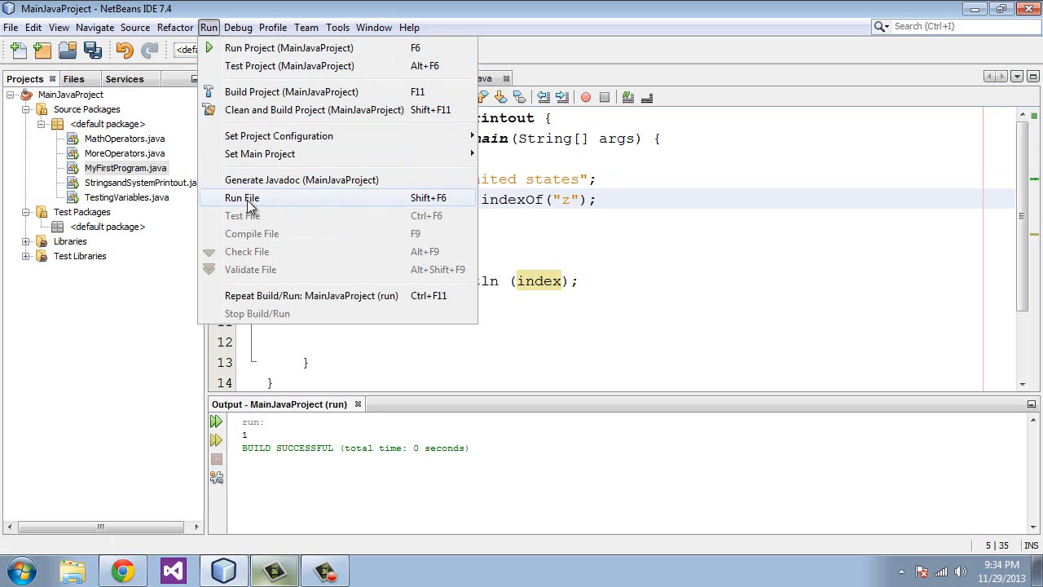
click(241, 199)
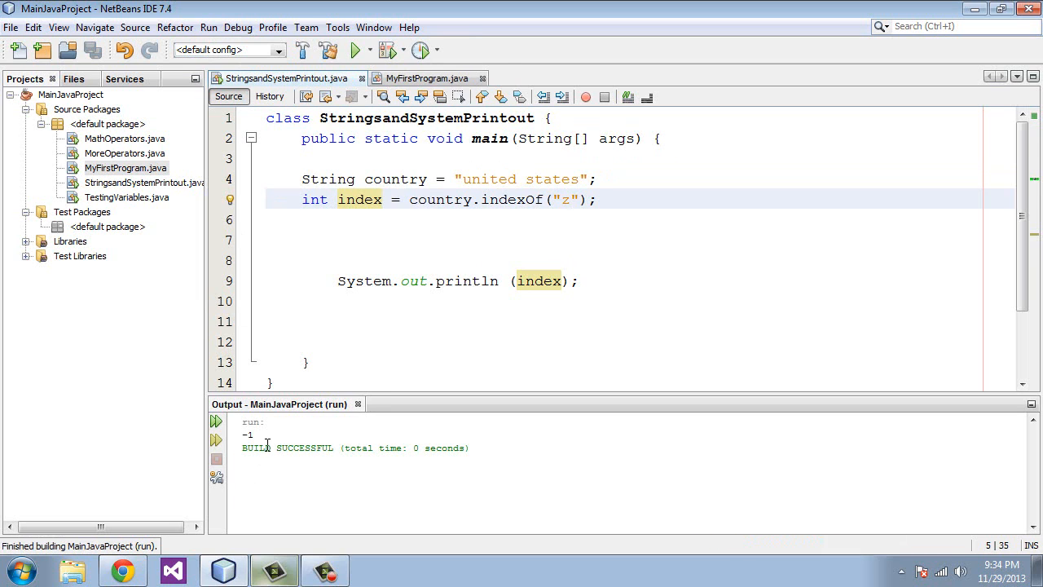
double_click(248, 434)
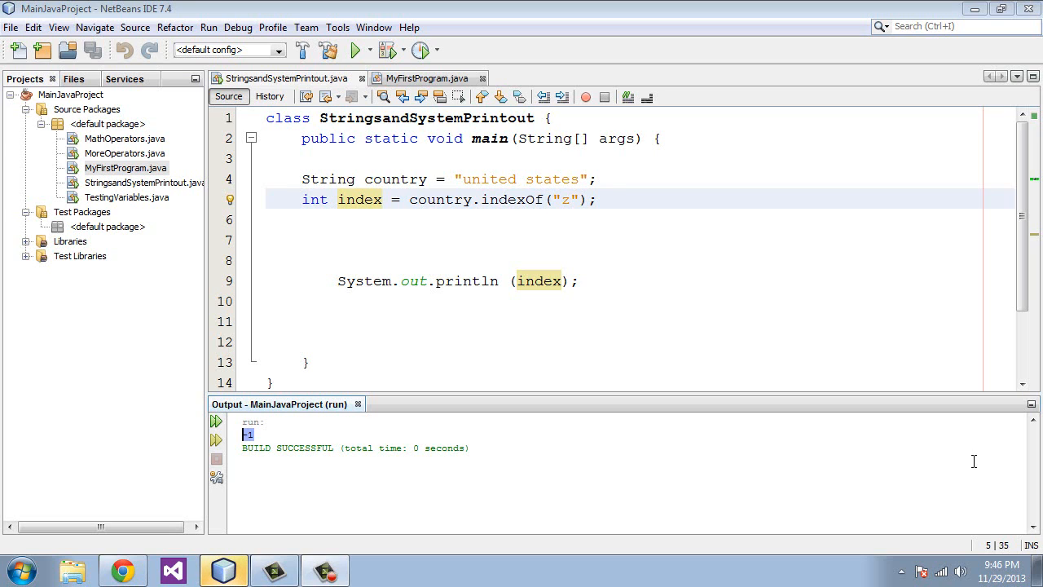
mouse_move(551, 529)
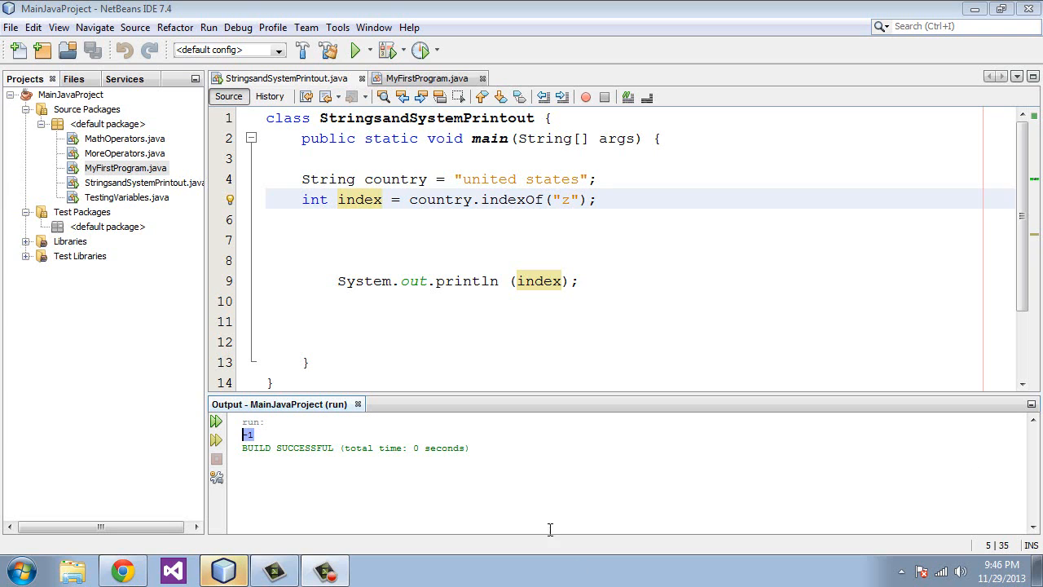